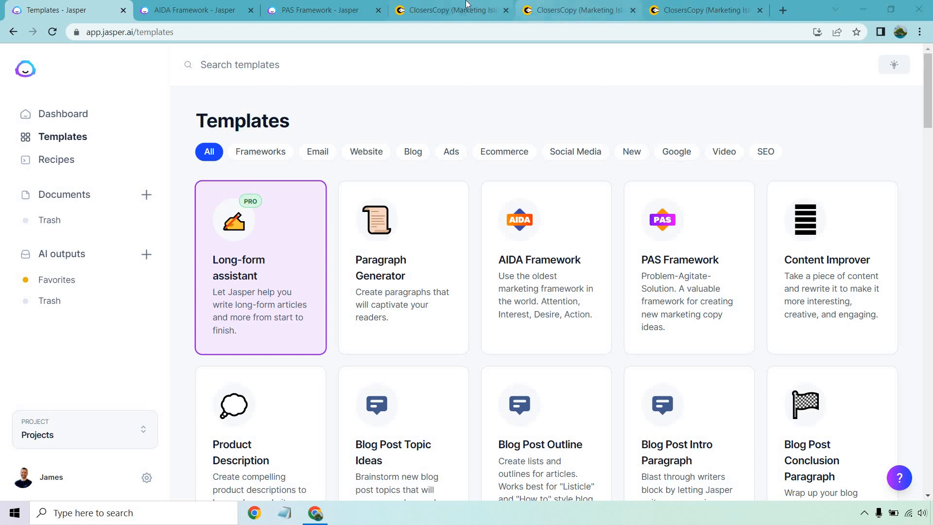
- Browse the Jasper template gallery through the Frameworks and Email category filters
click(450, 10)
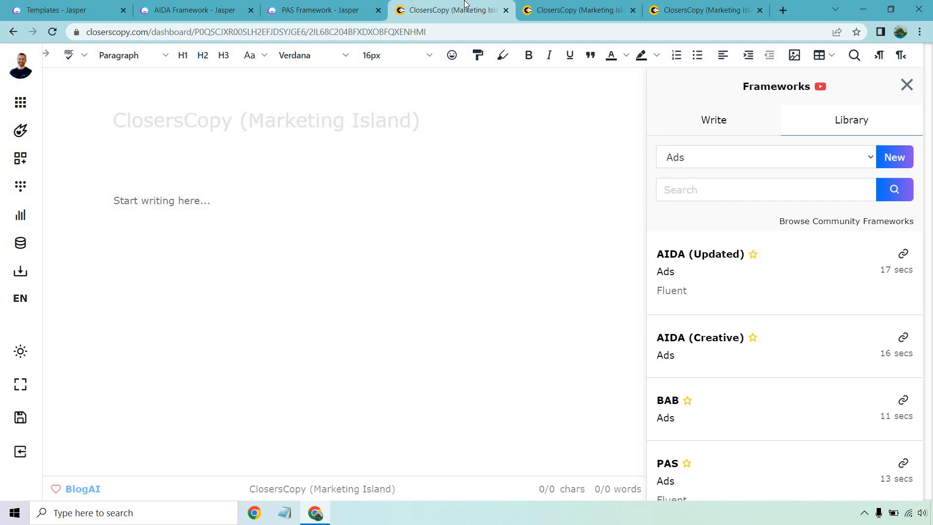
click(65, 10)
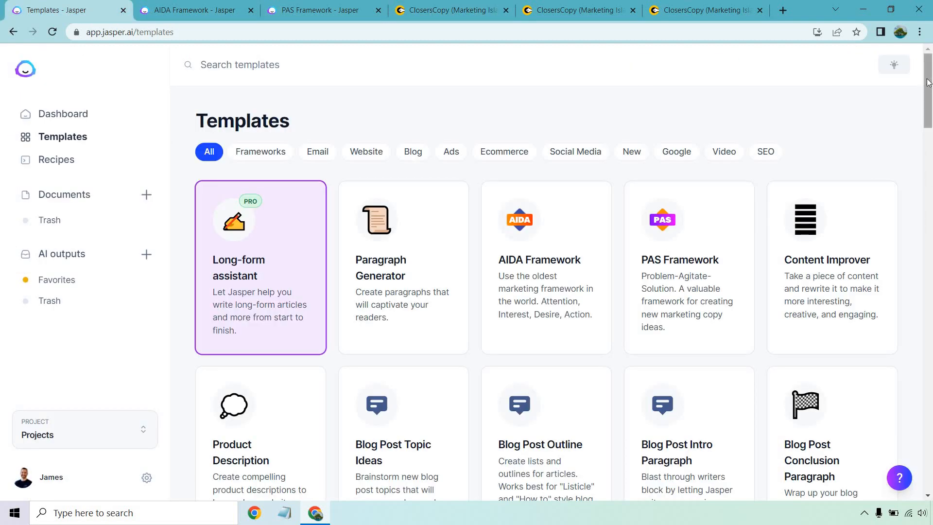
mouse_move(252, 137)
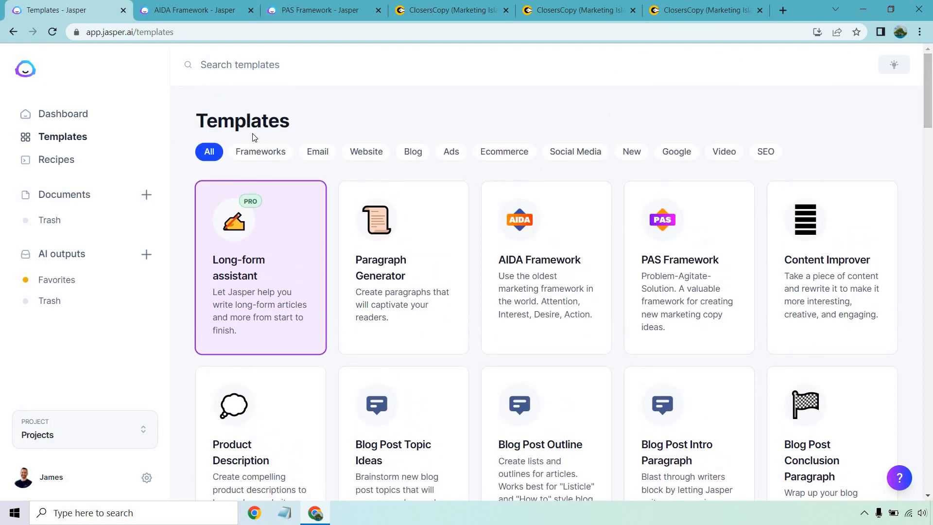
mouse_move(498, 99)
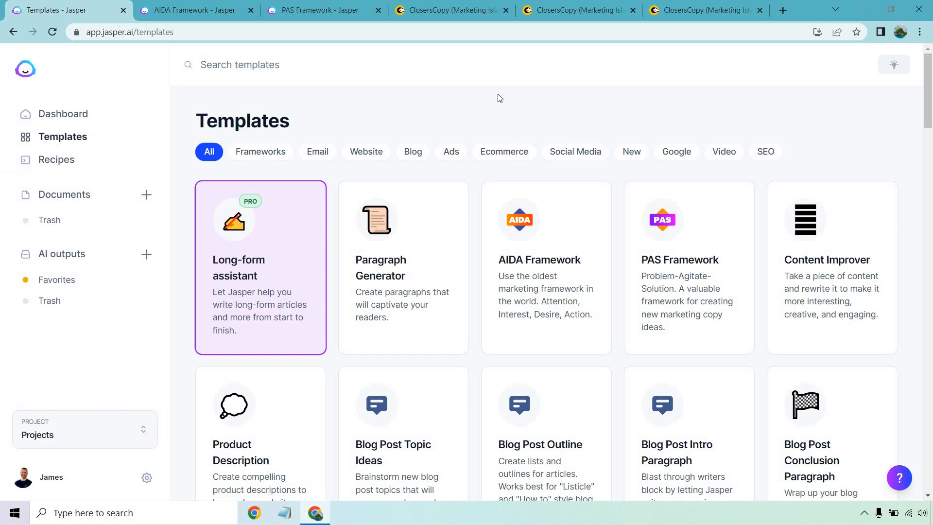
click(261, 152)
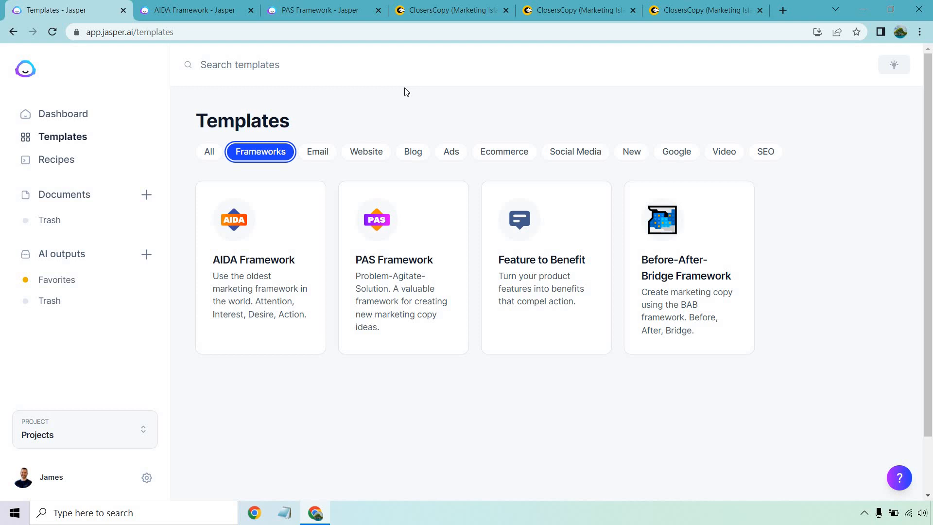
mouse_move(425, 428)
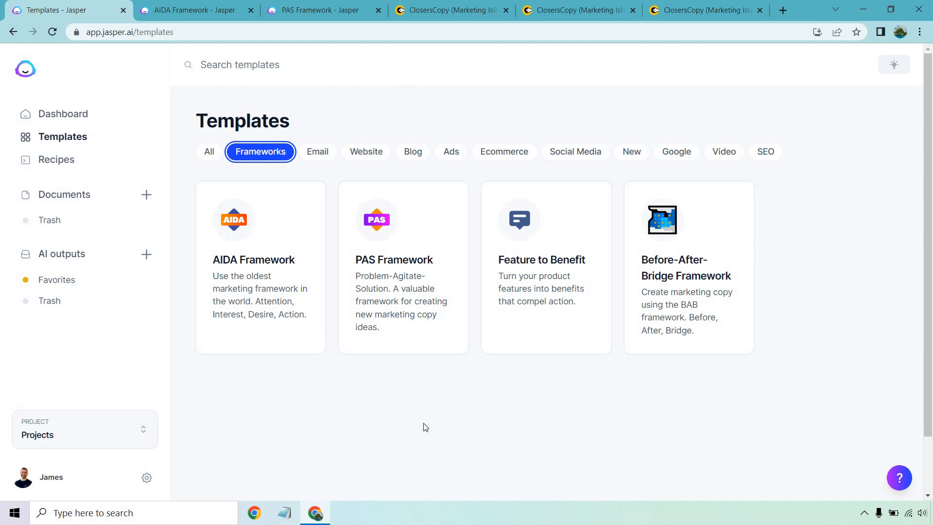
mouse_move(330, 243)
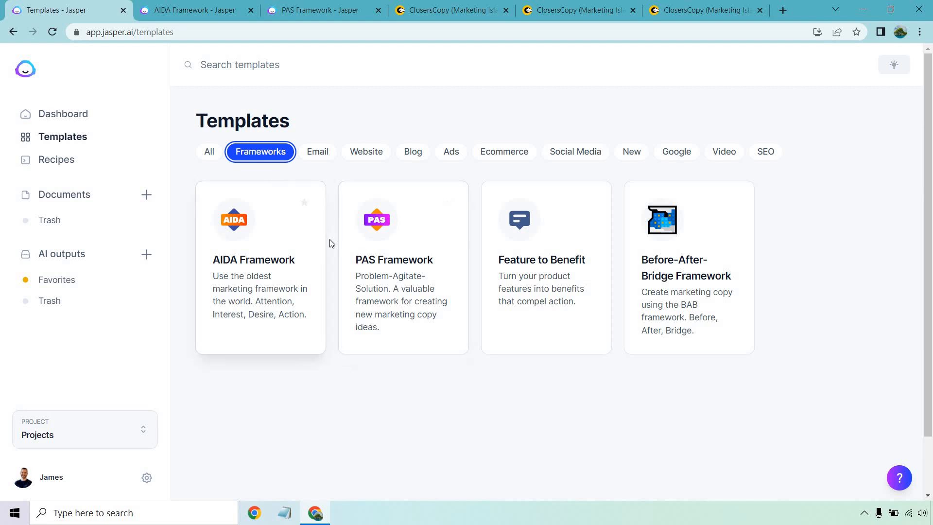
click(317, 152)
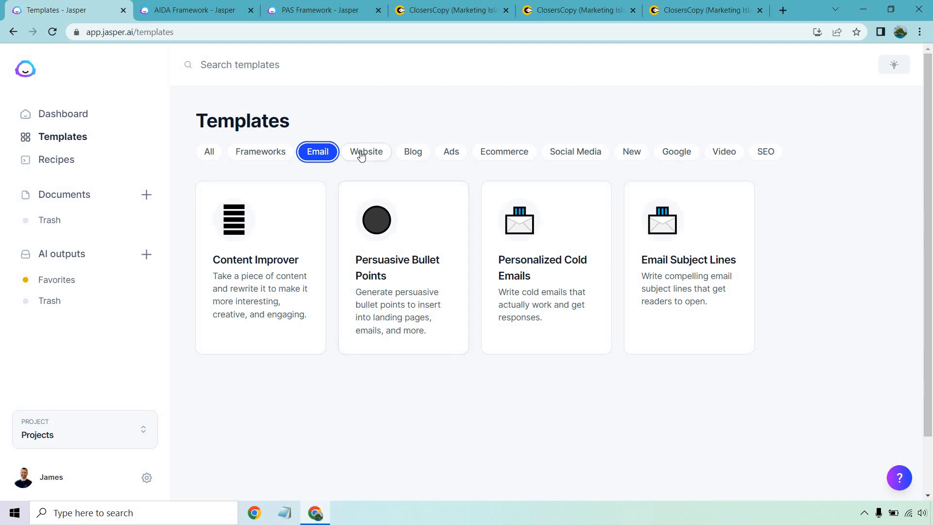
- Continue through the Website filter and narrow the gallery to the Blog templates
click(365, 152)
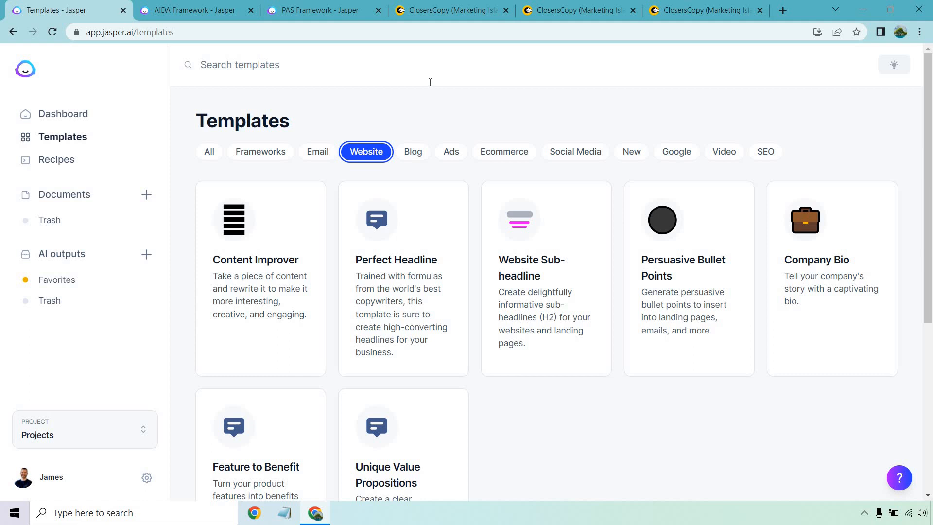
scroll(down, 3)
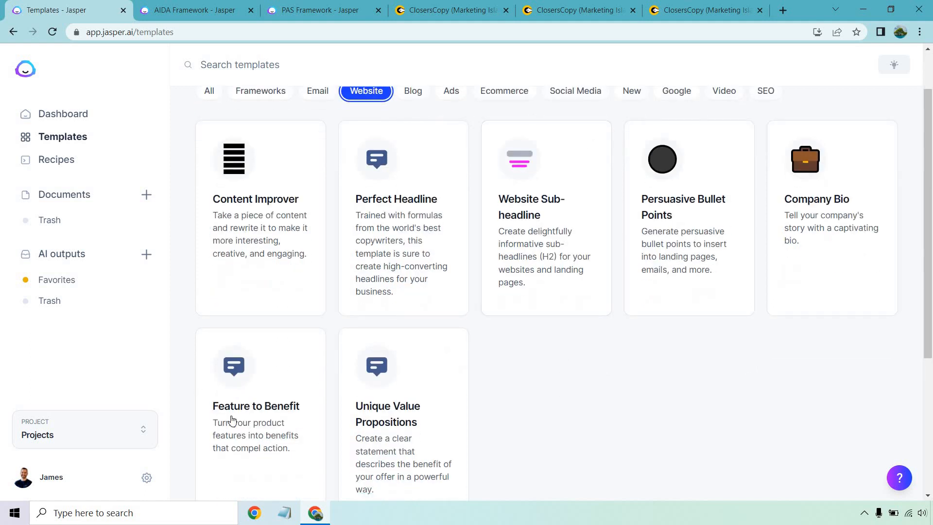
mouse_move(589, 409)
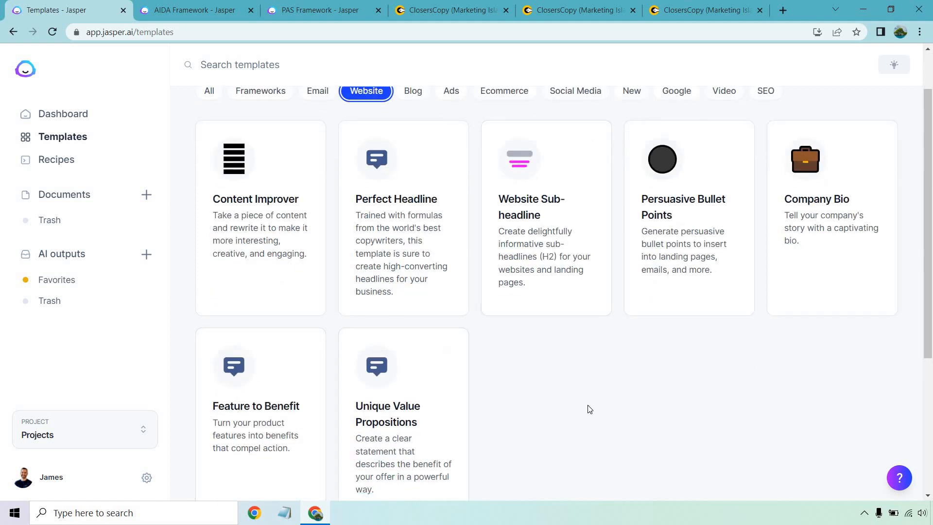
click(413, 152)
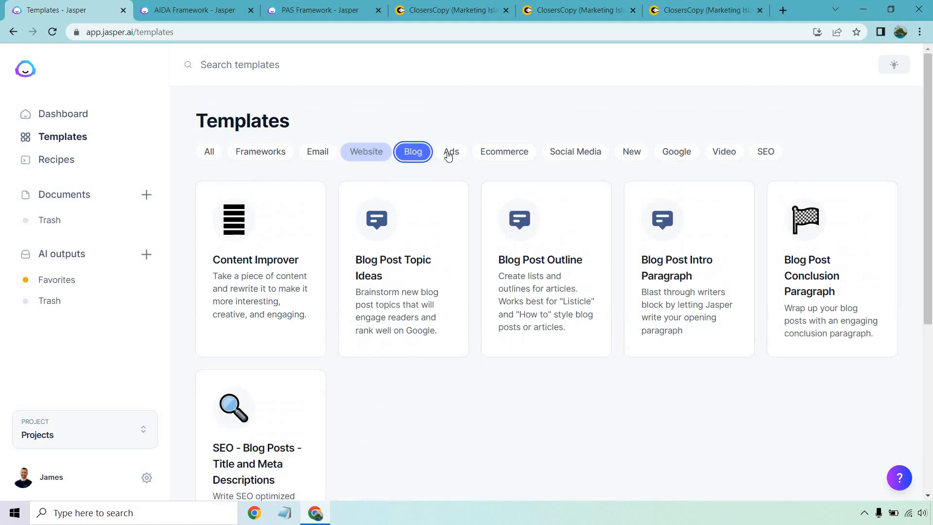
click(412, 152)
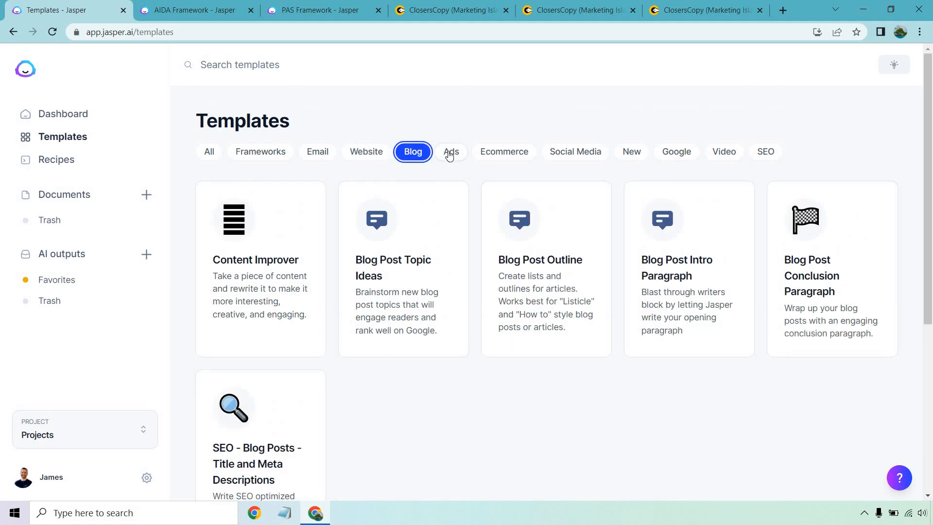
mouse_move(452, 153)
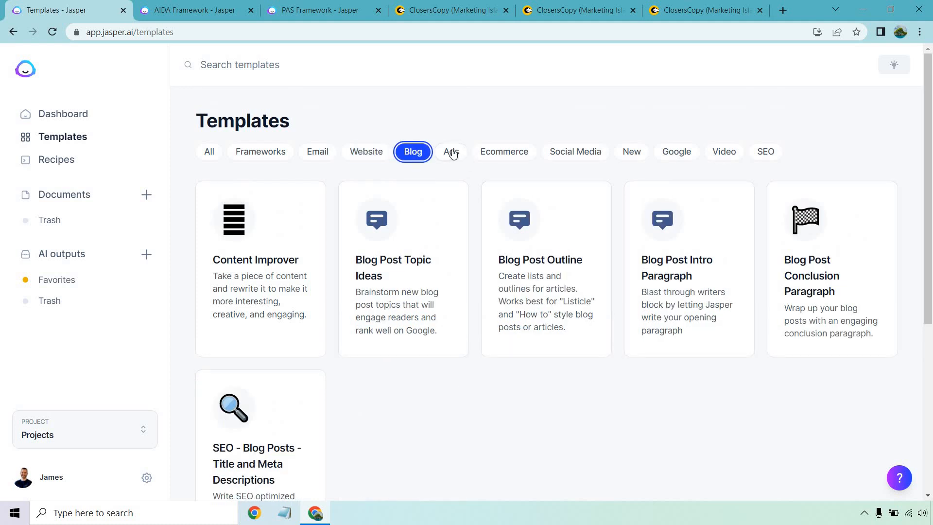
- Browse the Ads, Ecommerce, Social media and Google template categories
click(450, 152)
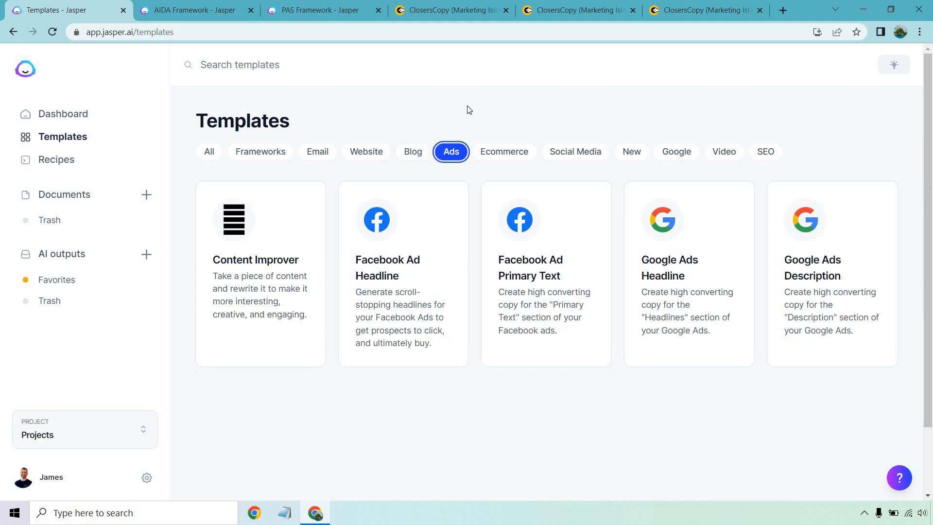
mouse_move(475, 110)
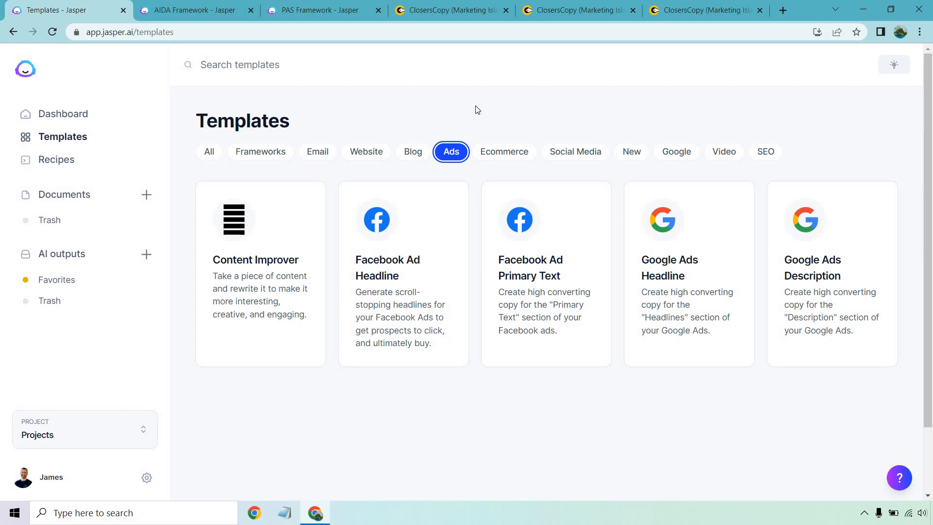
click(503, 152)
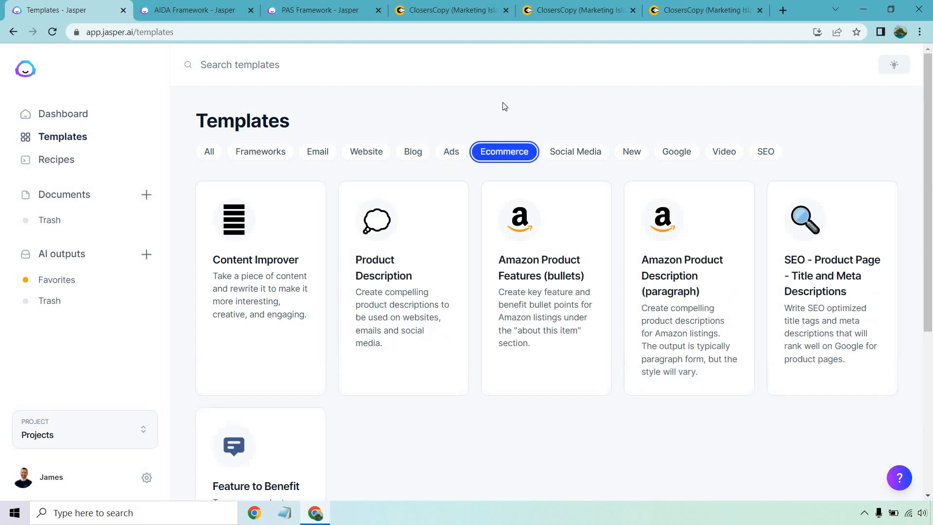
click(574, 151)
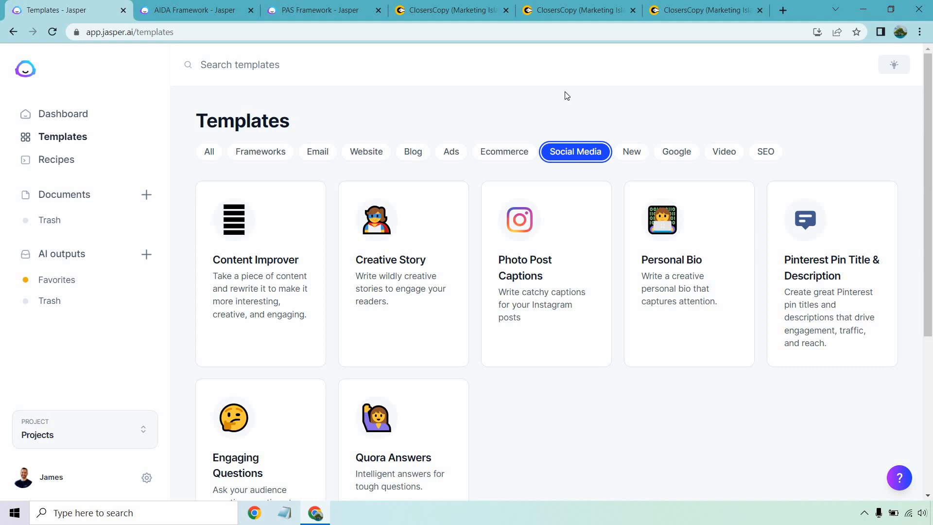
mouse_move(555, 275)
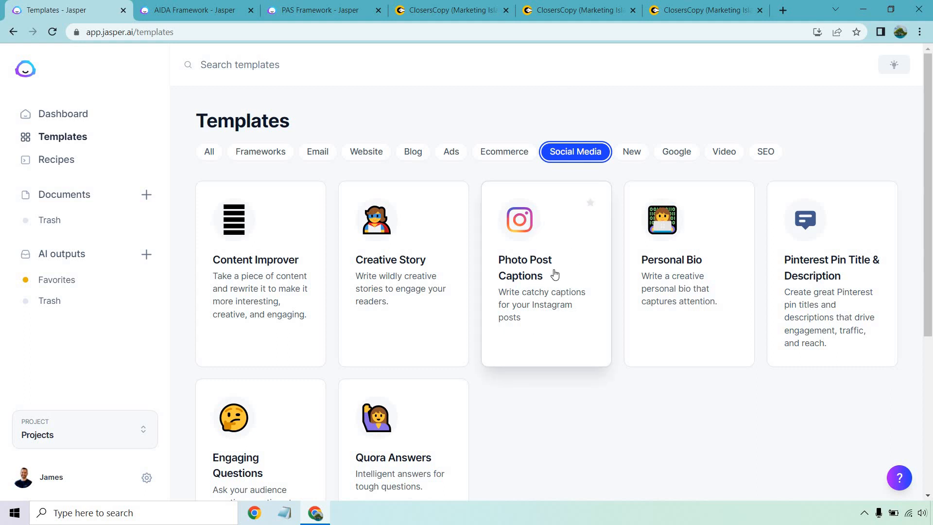
mouse_move(683, 162)
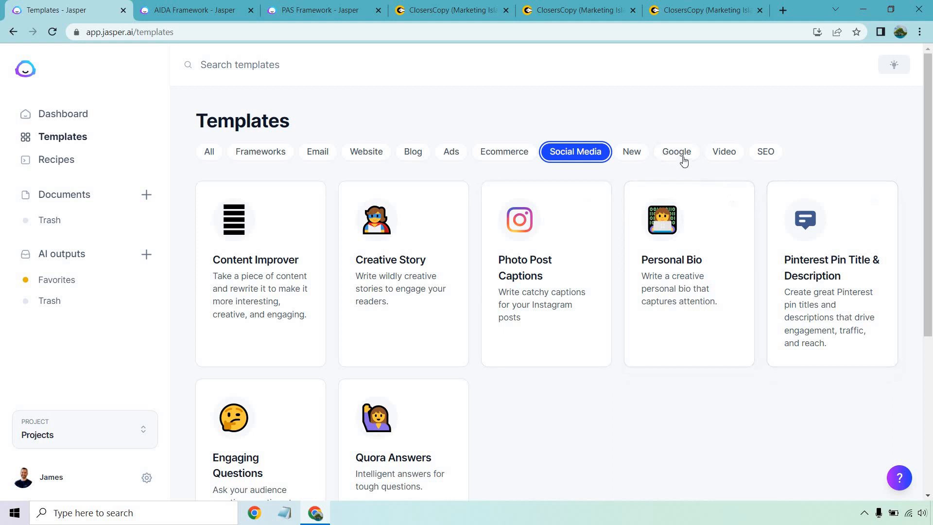
click(676, 152)
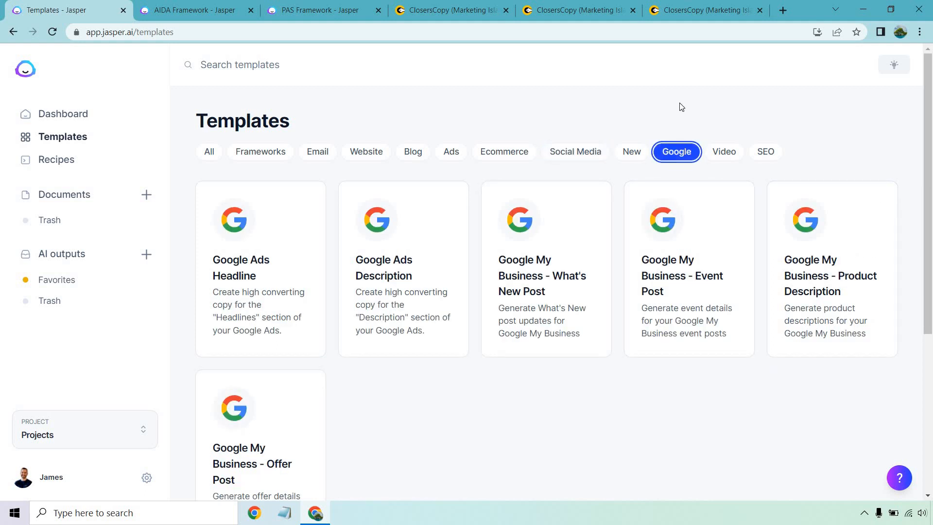
mouse_move(725, 152)
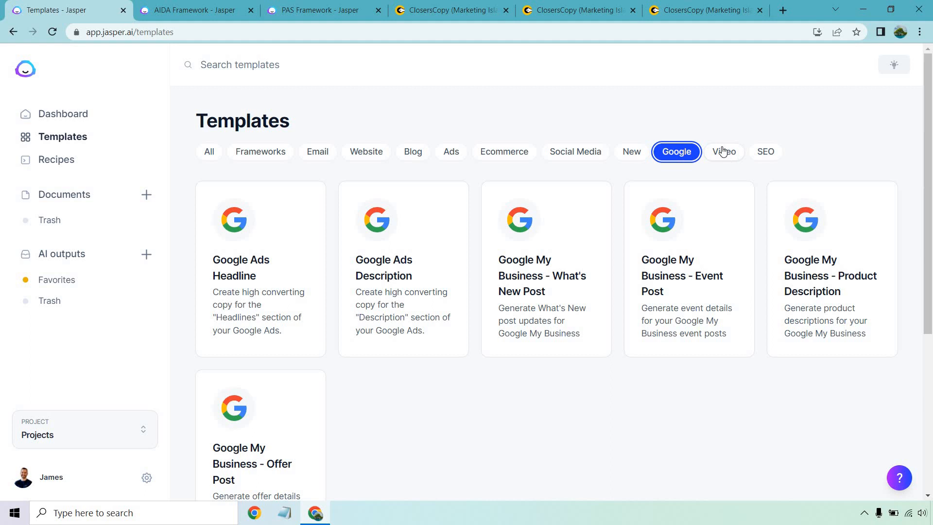
- Browse the Video and SEO categories, then show all templates again
click(723, 151)
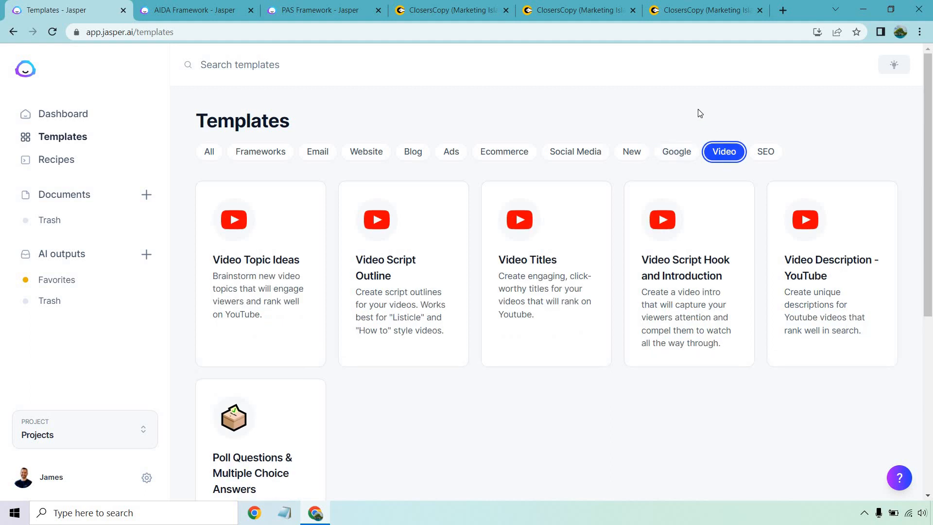
click(766, 152)
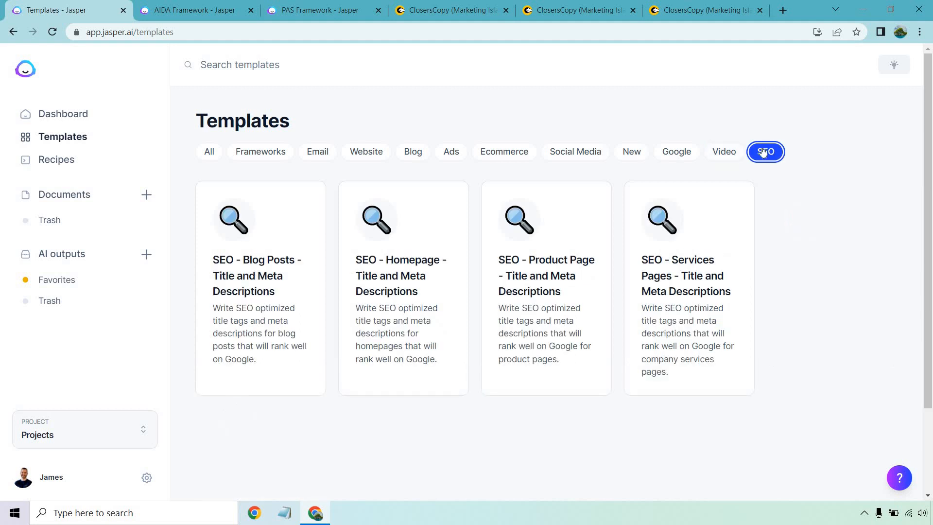
click(209, 151)
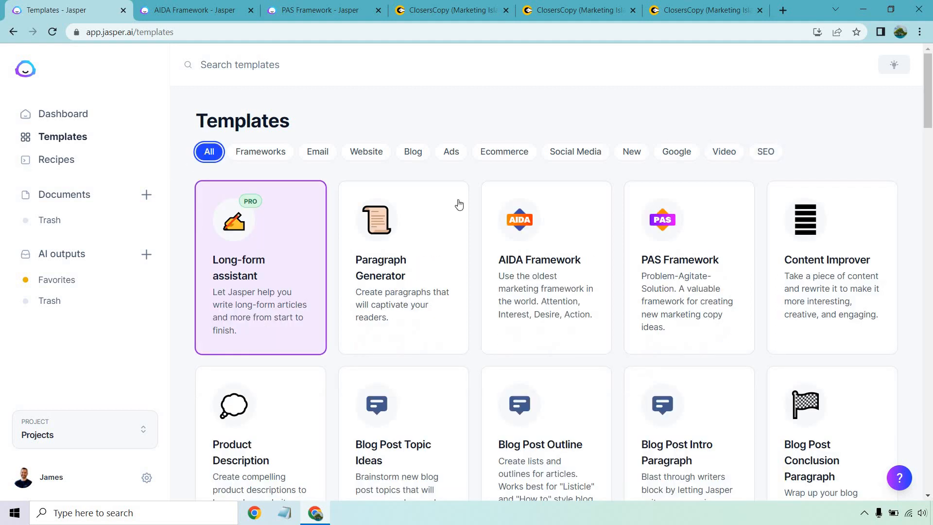
mouse_move(399, 100)
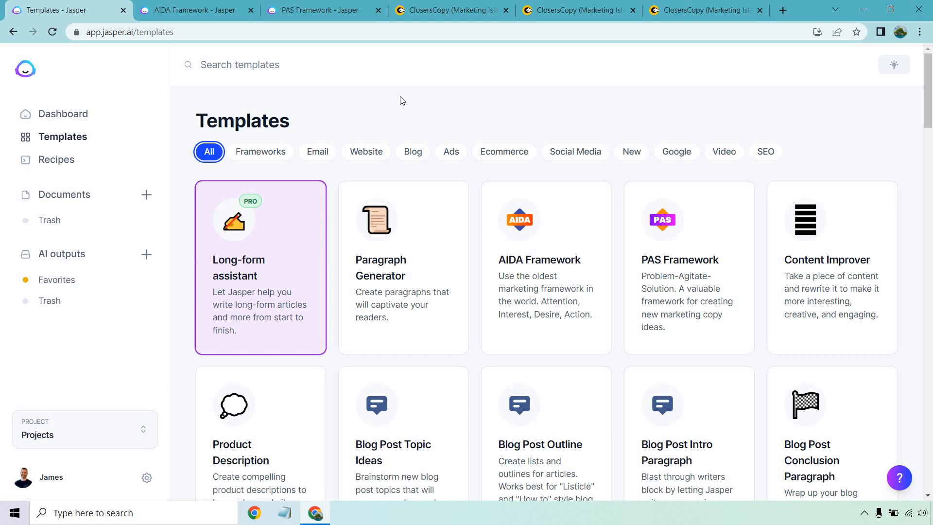
- In ClosersCopy, show the Frameworks Library for every category and expand its category list
click(451, 10)
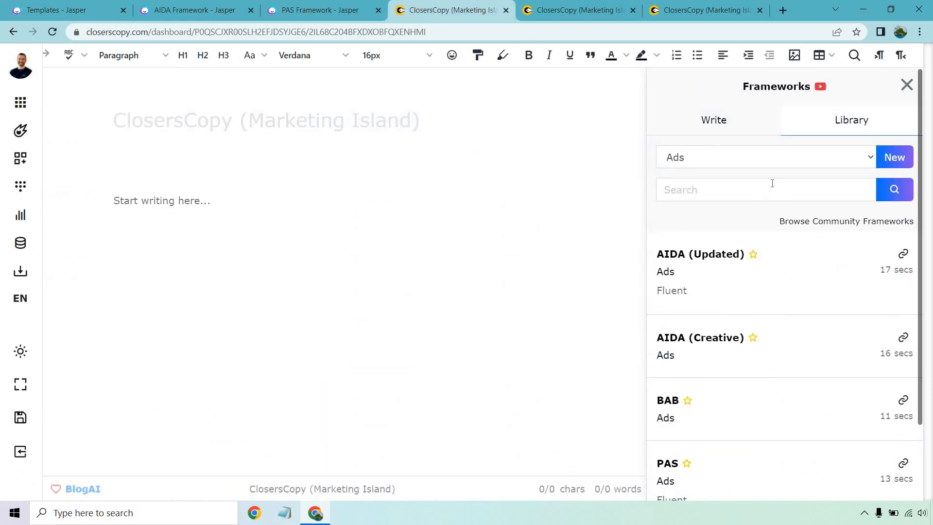
click(713, 120)
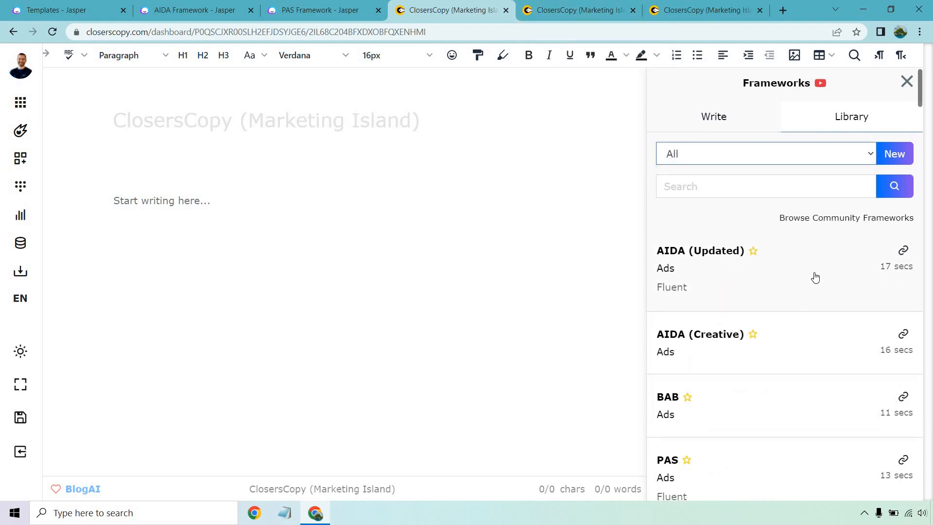
scroll(down, 3)
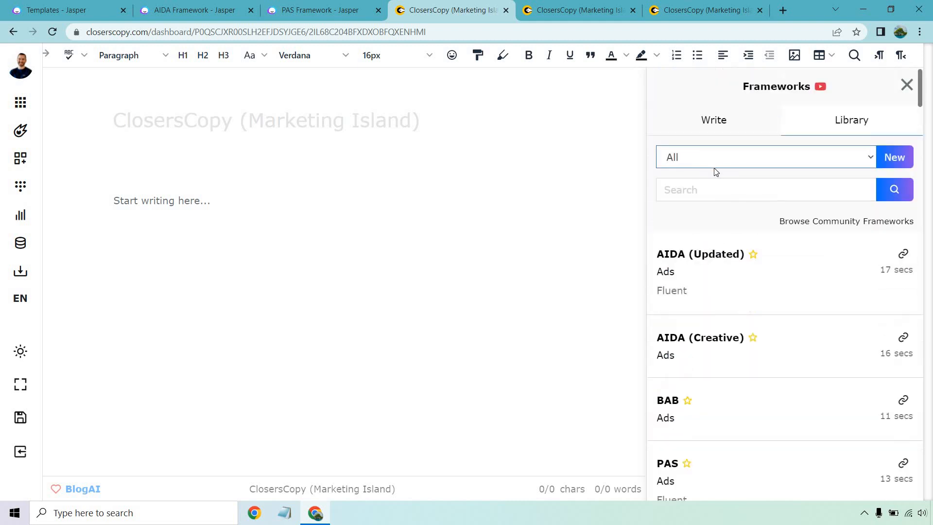
click(765, 156)
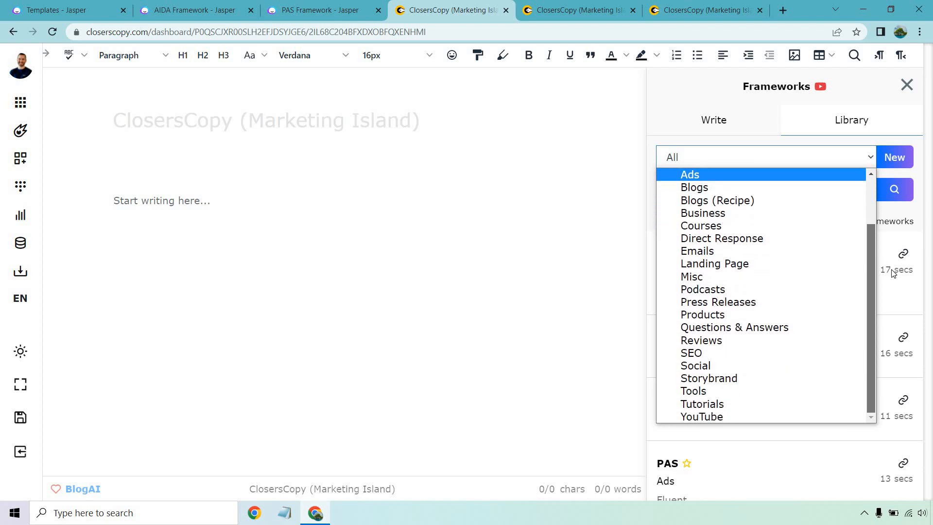
mouse_move(894, 275)
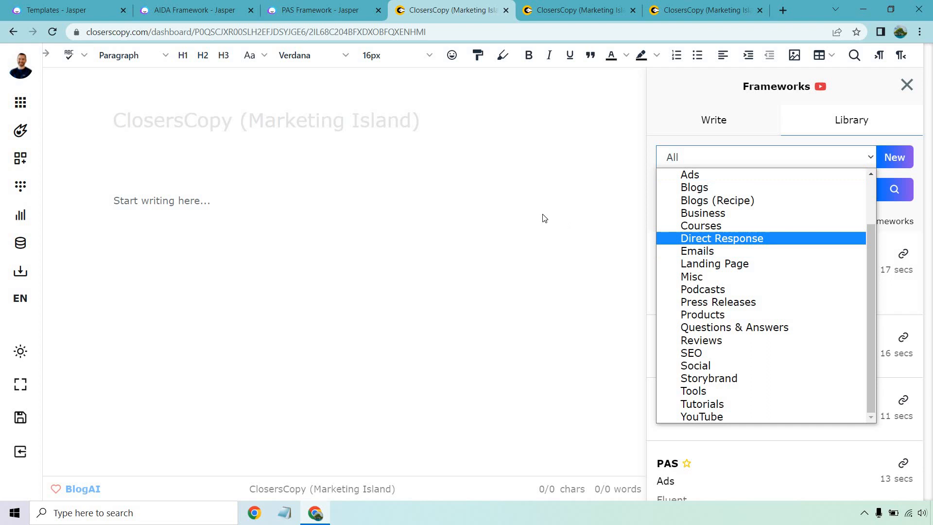
- Switch to Jasper's AIDA Framework page filled in for Jasper.ai with a Witty tone
click(191, 9)
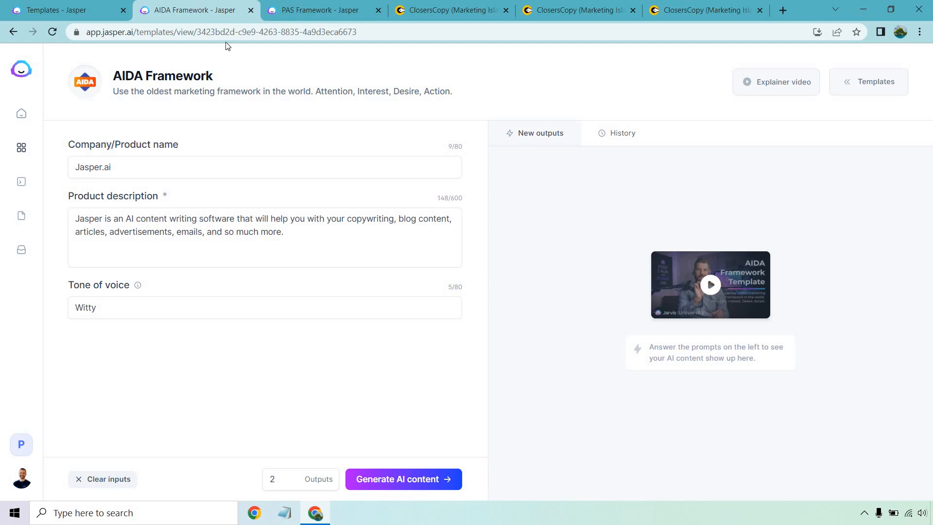
mouse_move(343, 253)
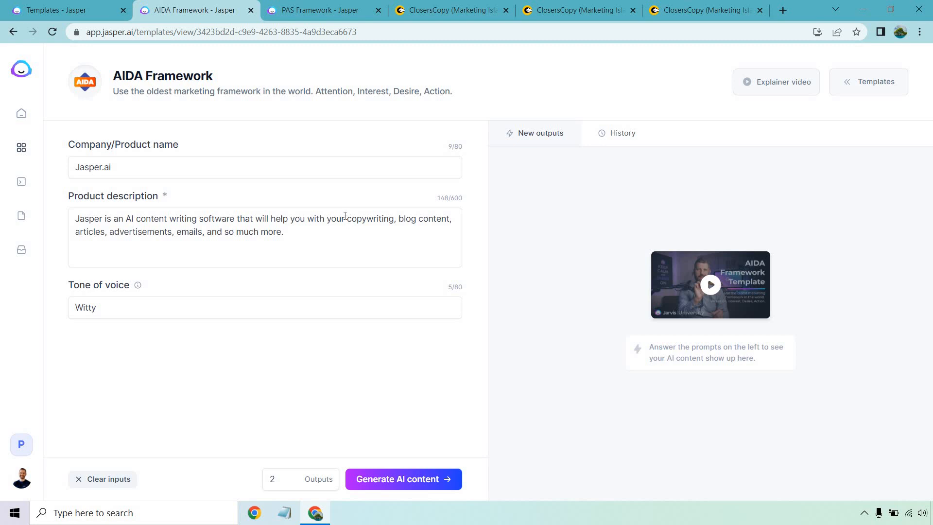
mouse_move(203, 80)
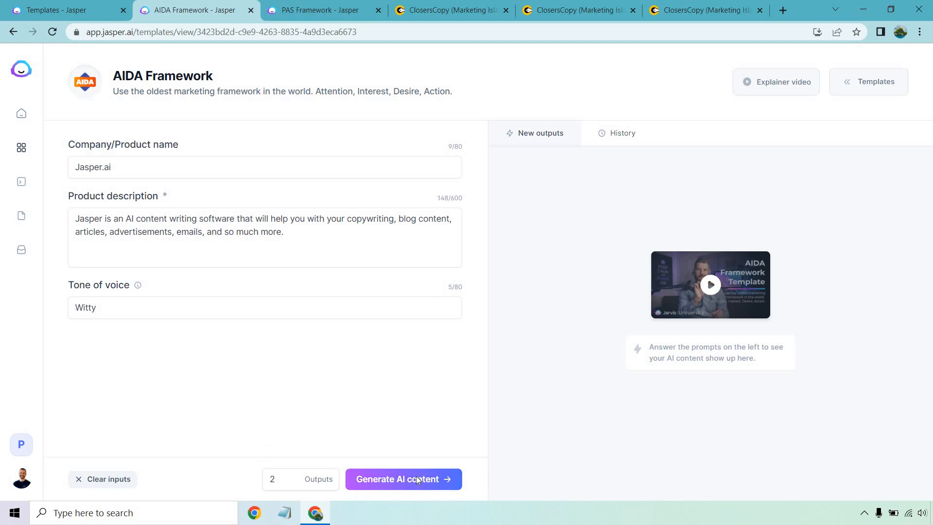
- Settle the ClosersCopy creativity slider on strict 20 and have the AIDA ad written
click(450, 10)
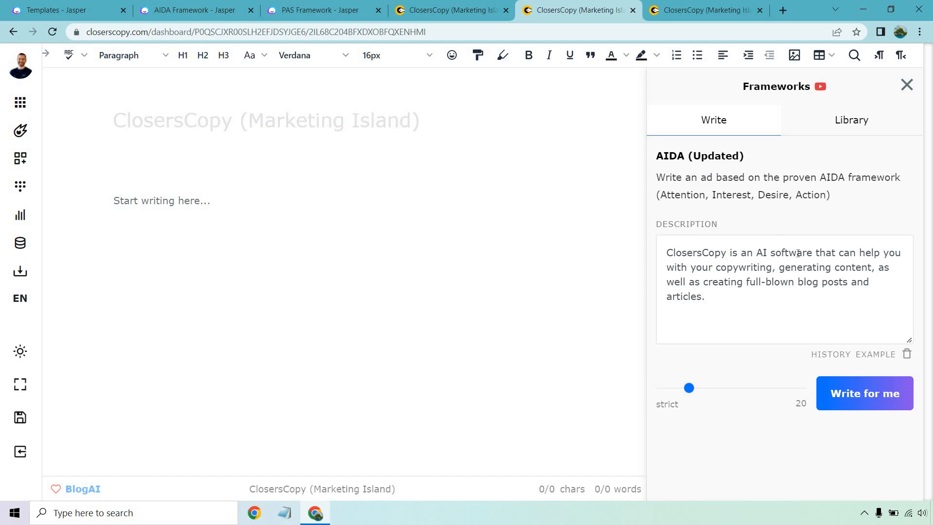
mouse_move(744, 394)
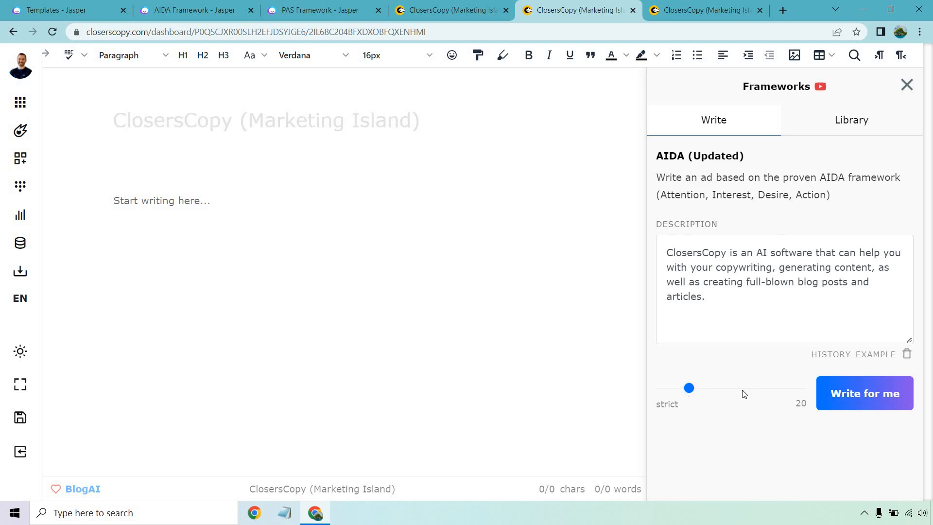
drag(689, 388, 745, 387)
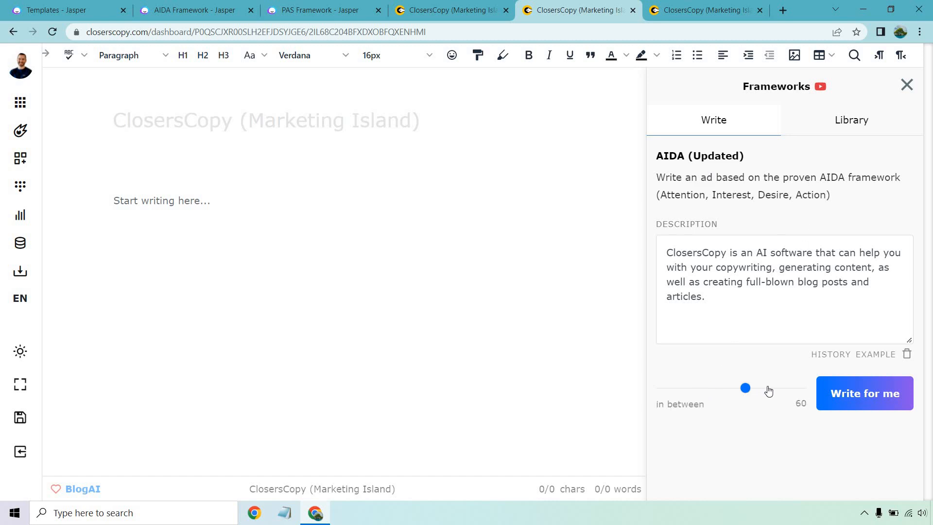
drag(746, 388, 684, 387)
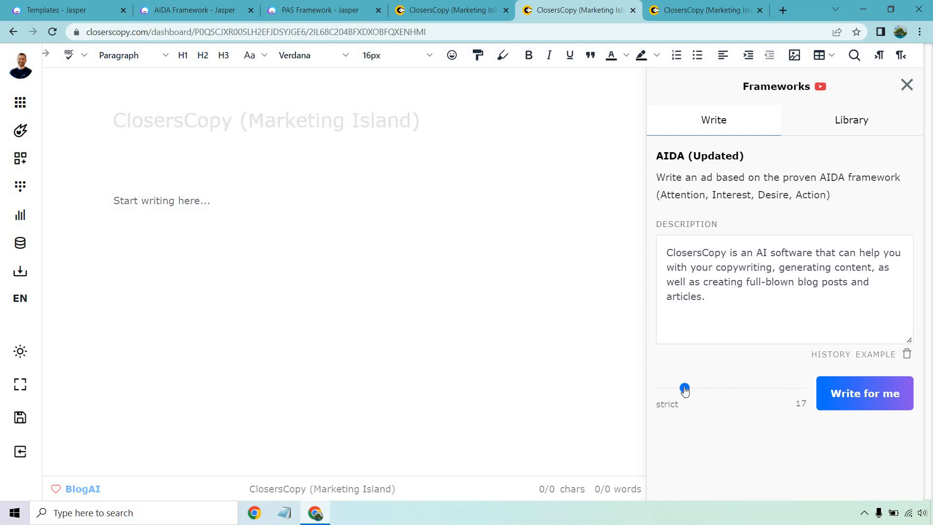
drag(685, 388, 688, 389)
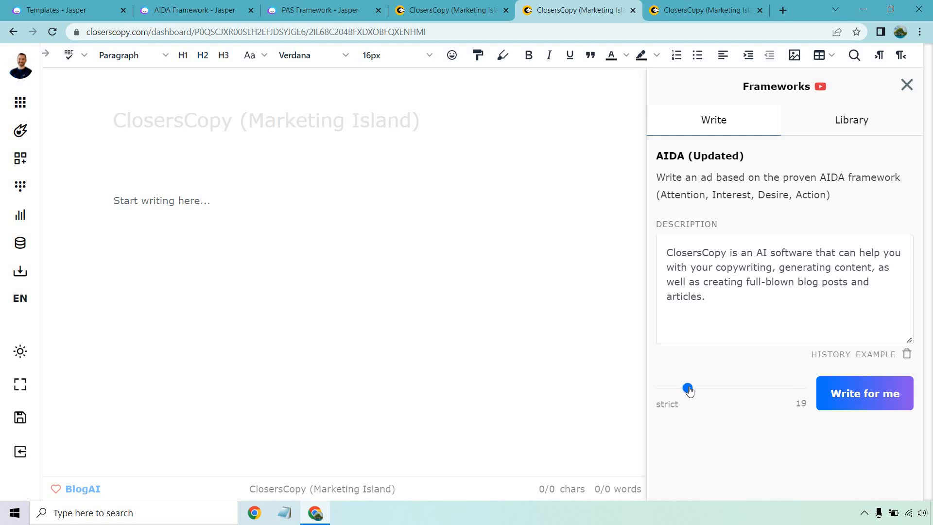
drag(688, 388, 690, 388)
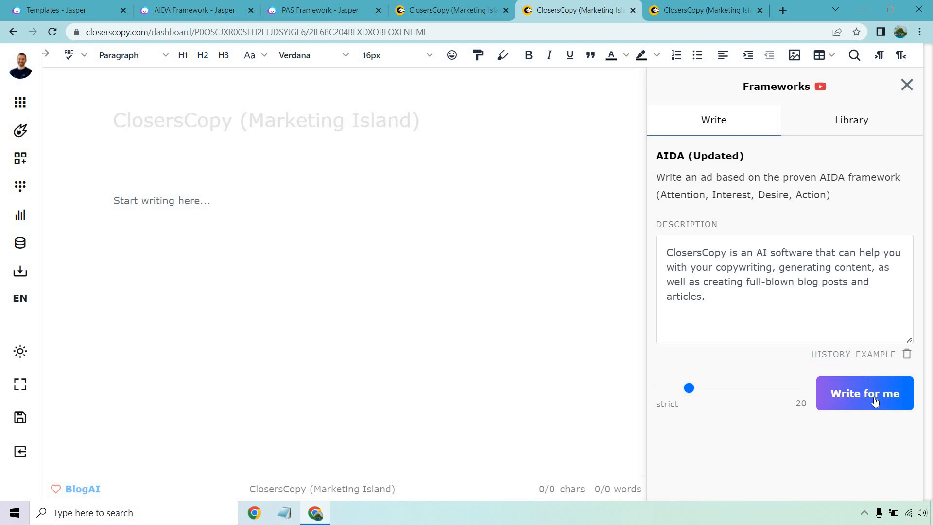
click(864, 393)
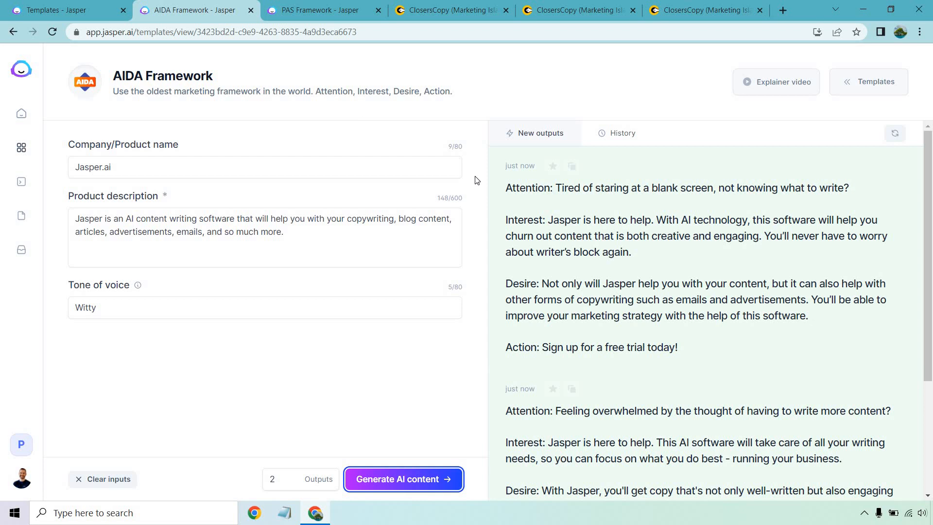
mouse_move(474, 204)
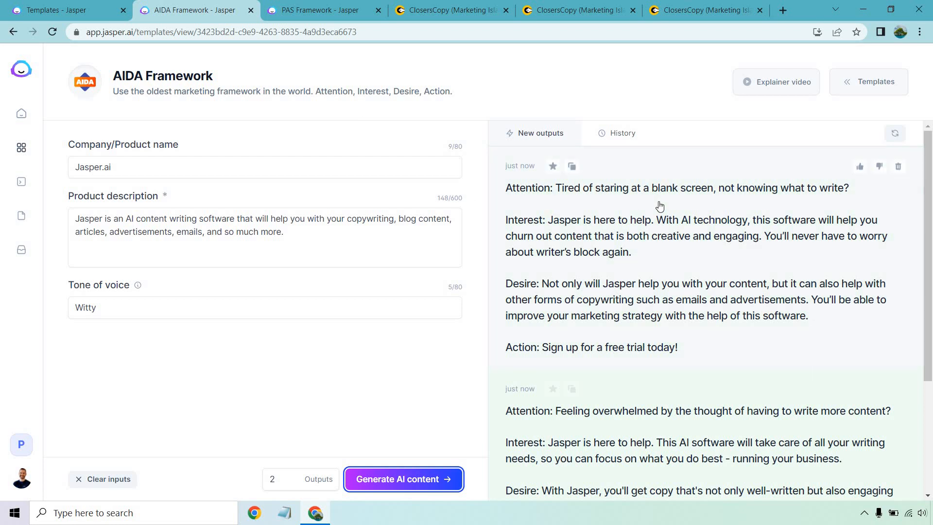
scroll(down, 3)
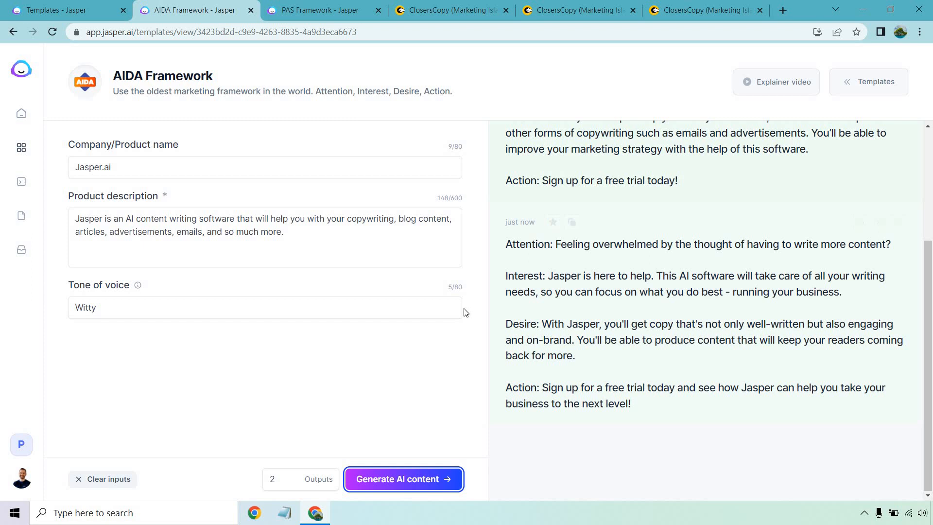
mouse_move(472, 315)
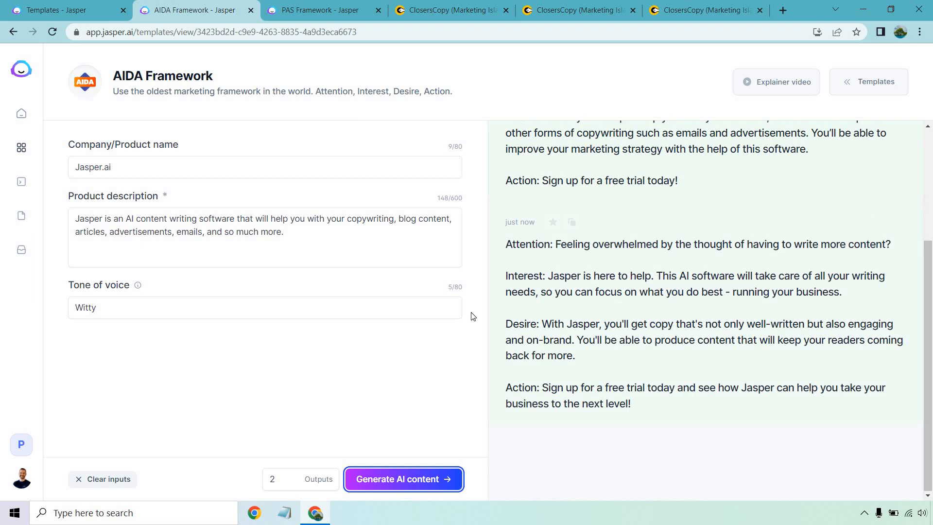
mouse_move(487, 99)
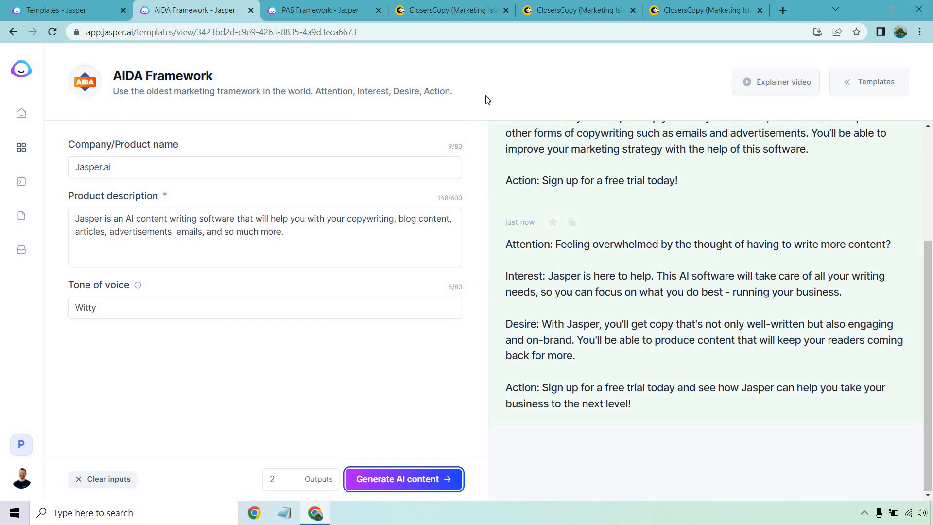
- Review ClosersCopy's generated AIDA ads against Jasper's outputs
click(579, 9)
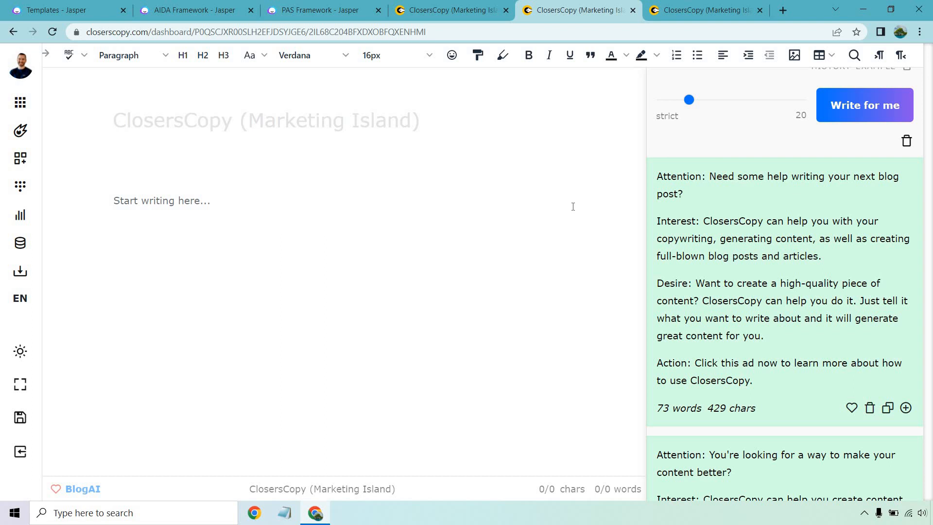
mouse_move(167, 63)
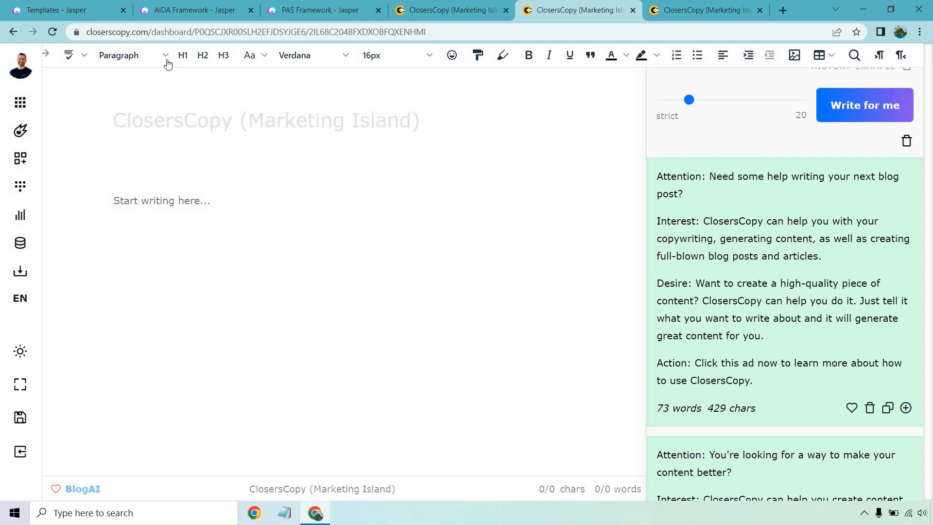
click(194, 10)
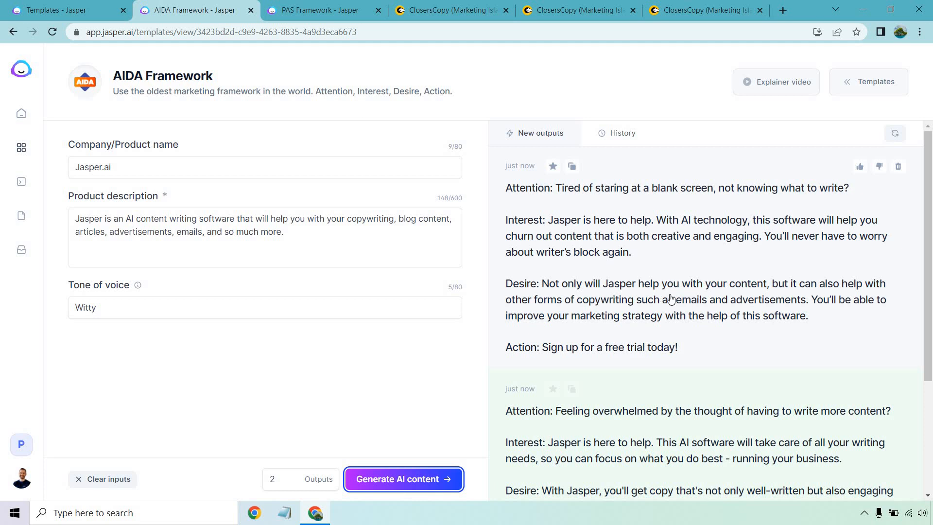
click(575, 10)
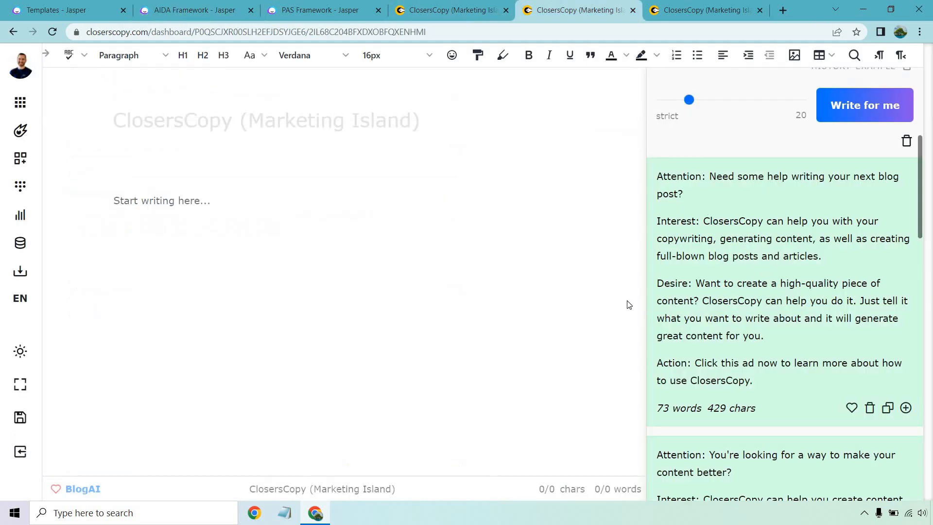
mouse_move(706, 305)
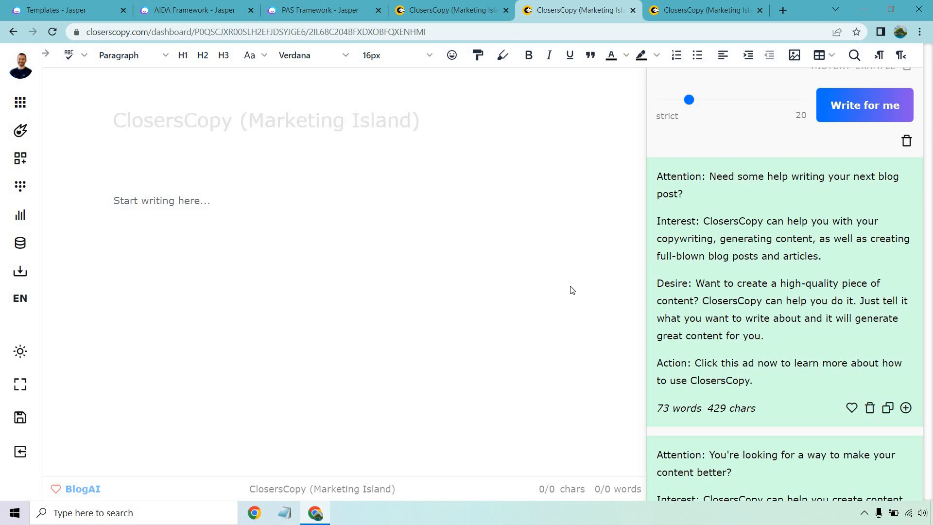
scroll(down, 3)
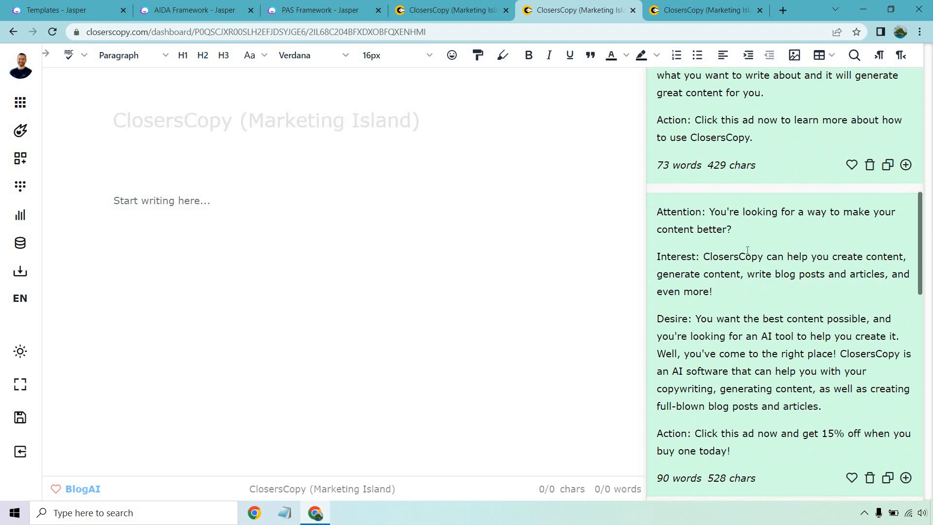
mouse_move(760, 225)
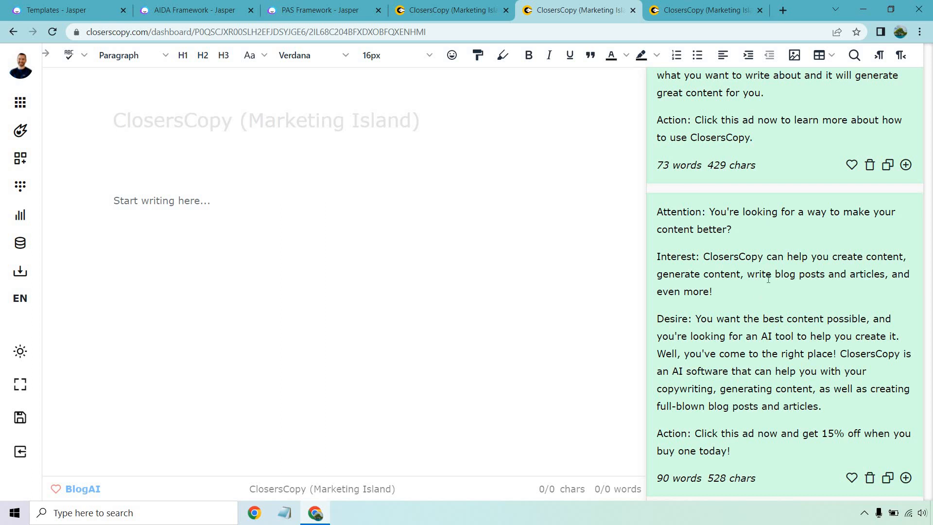
mouse_move(773, 291)
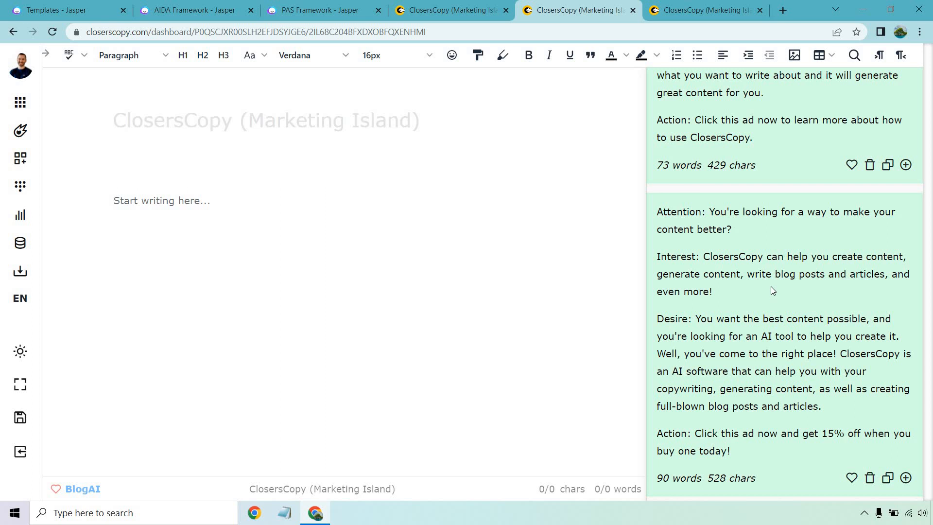
- Scroll through Jasper's two AIDA outputs, then move to Jasper's PAS Framework template
click(192, 10)
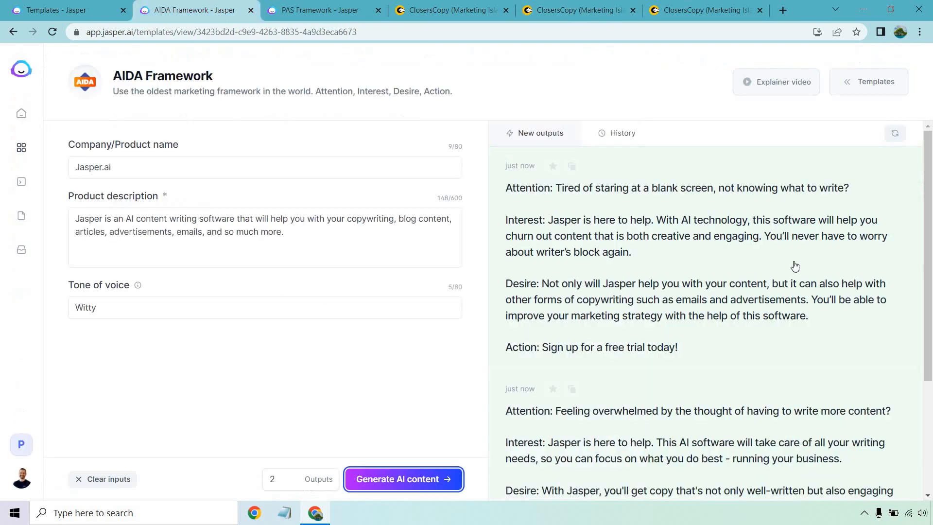
scroll(down, 3)
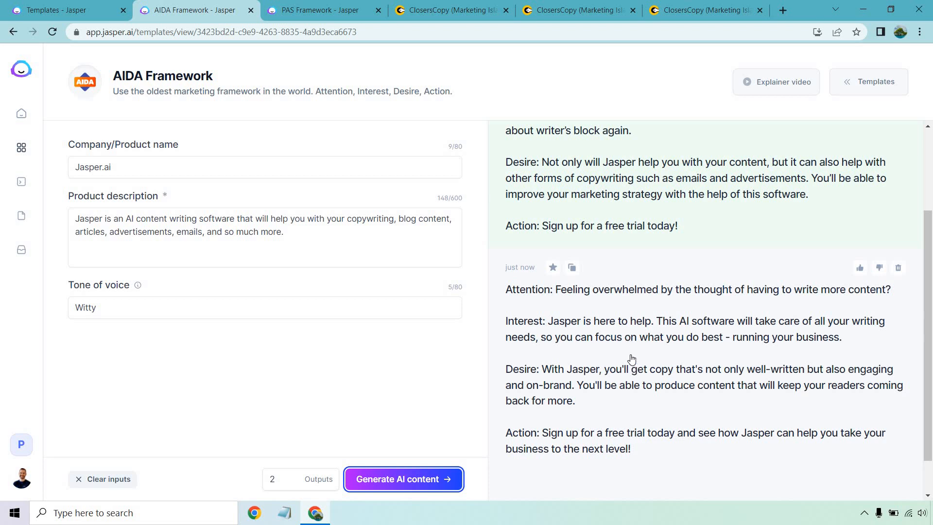
mouse_move(632, 361)
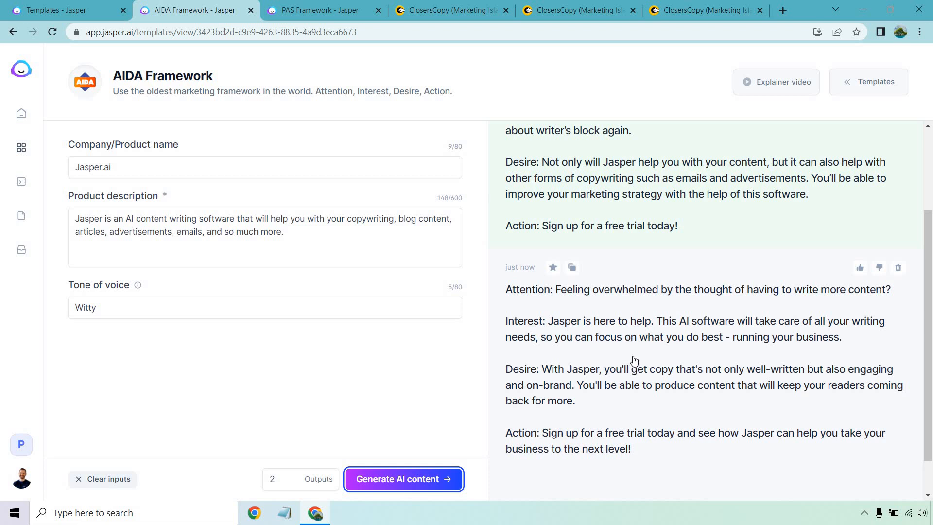
mouse_move(632, 353)
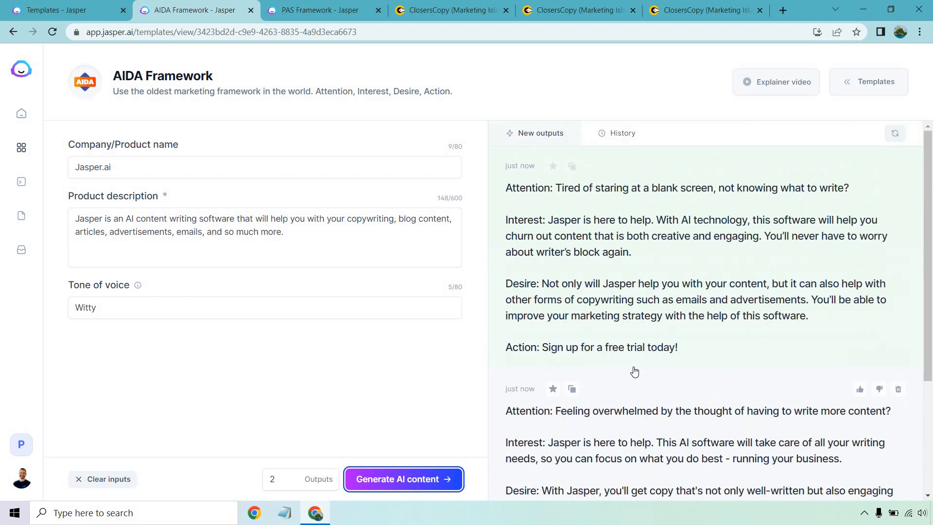
click(323, 9)
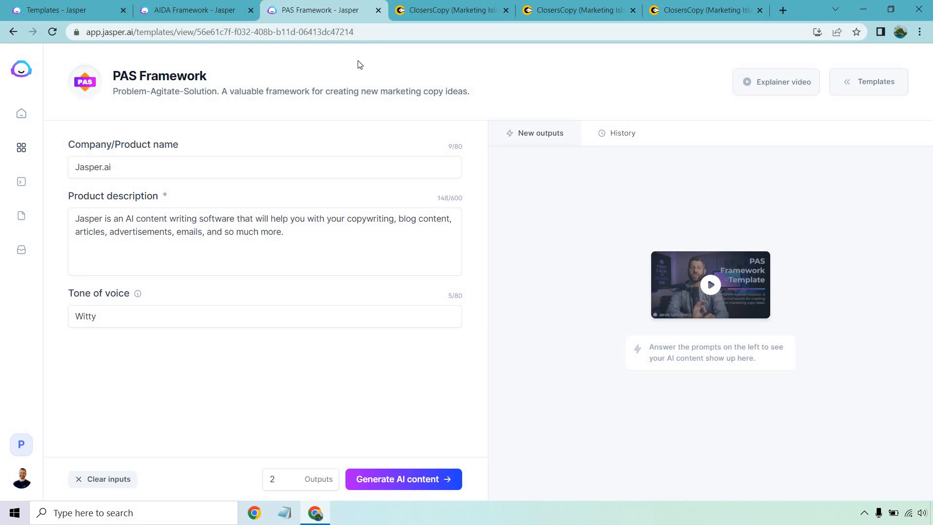
mouse_move(414, 225)
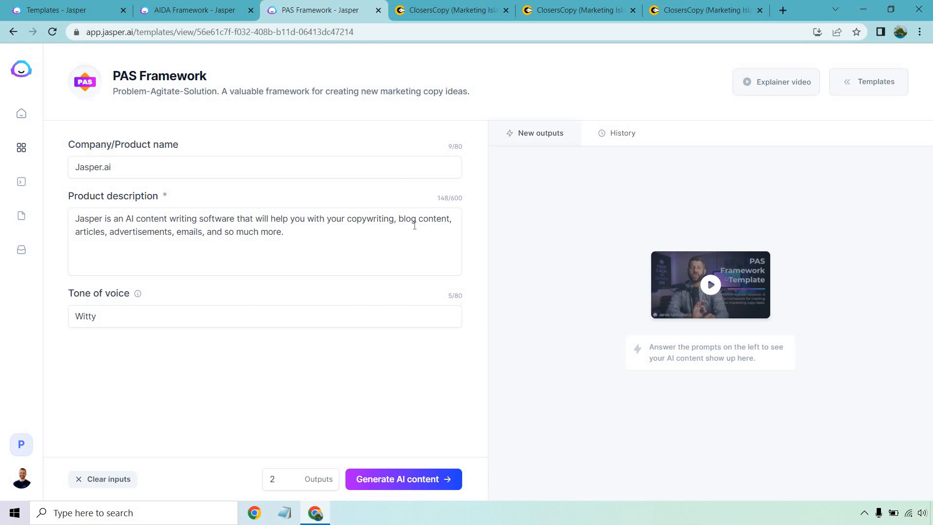
- Generate the PAS ad in Jasper and start Write for me on the ClosersCopy PAS document
click(404, 479)
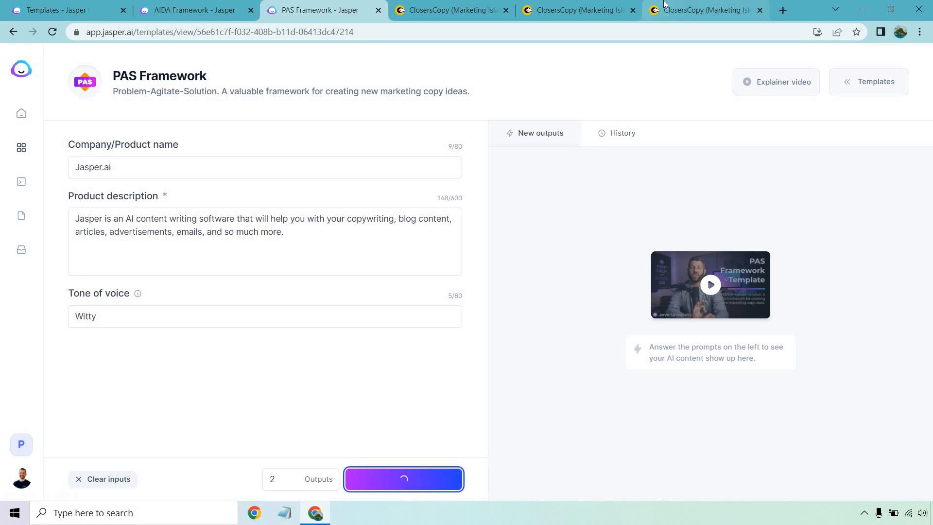
click(706, 9)
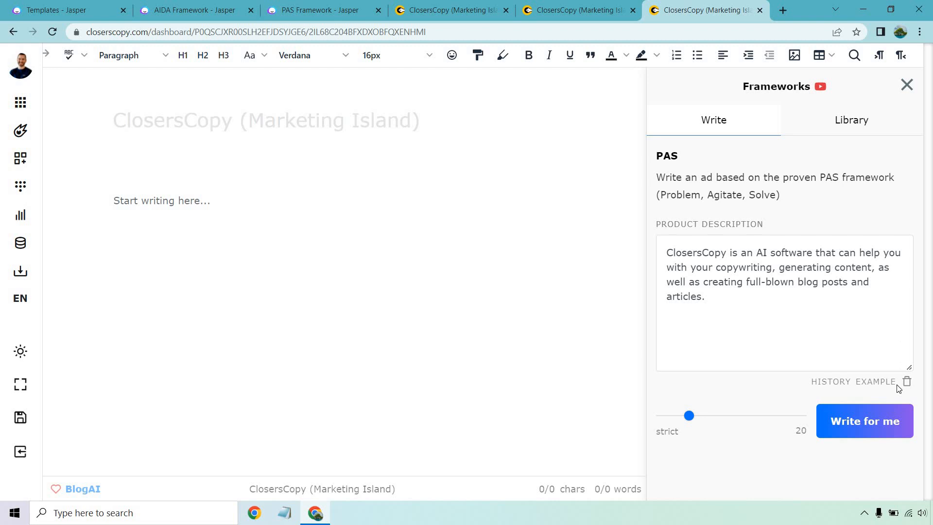
click(320, 10)
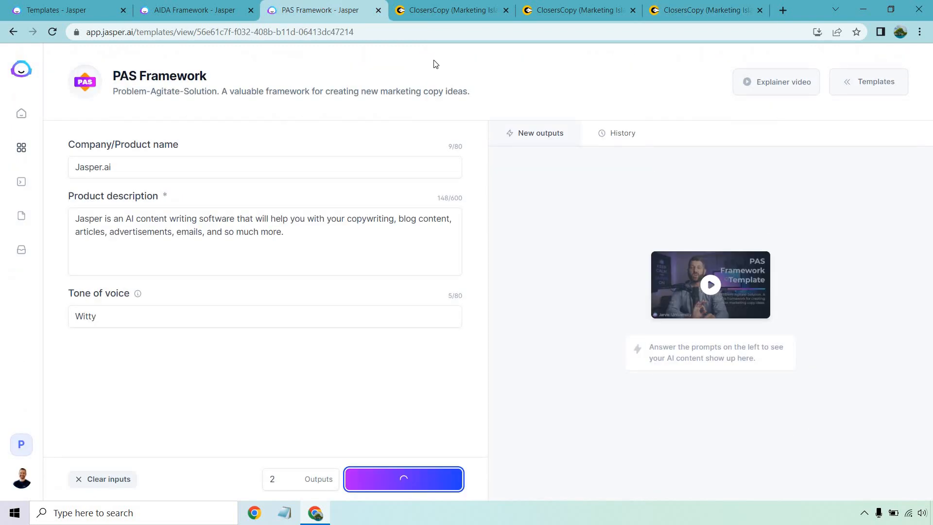
- Read Jasper's two Problem-Agitate-Solution outputs, then switch to ClosersCopy's PAS results
click(403, 479)
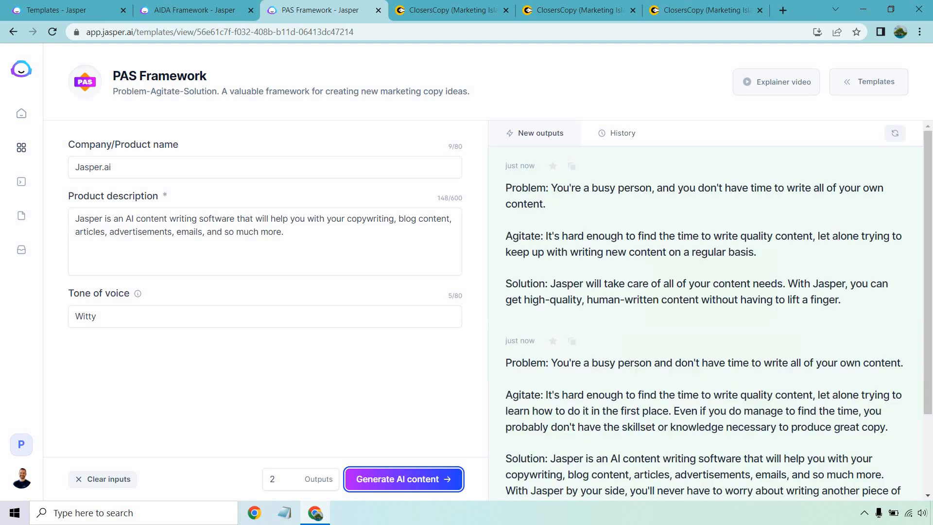
mouse_move(470, 185)
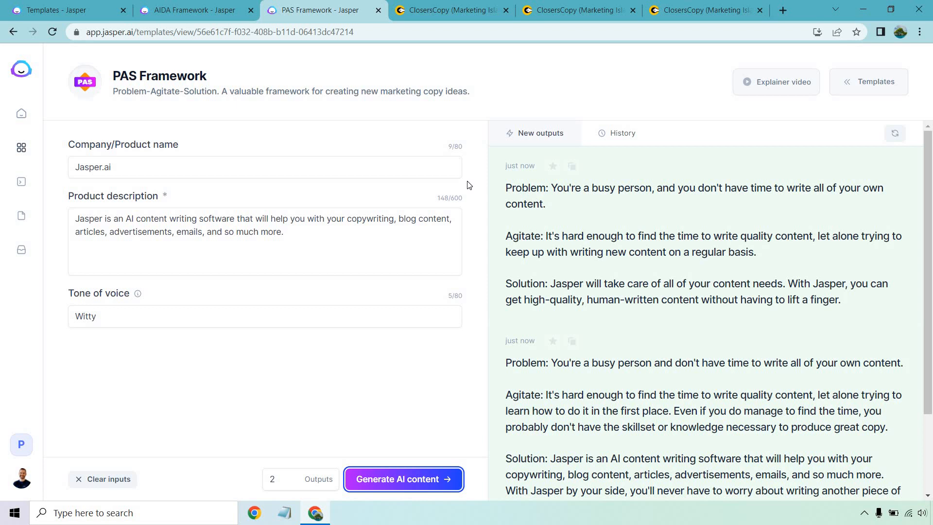
mouse_move(650, 257)
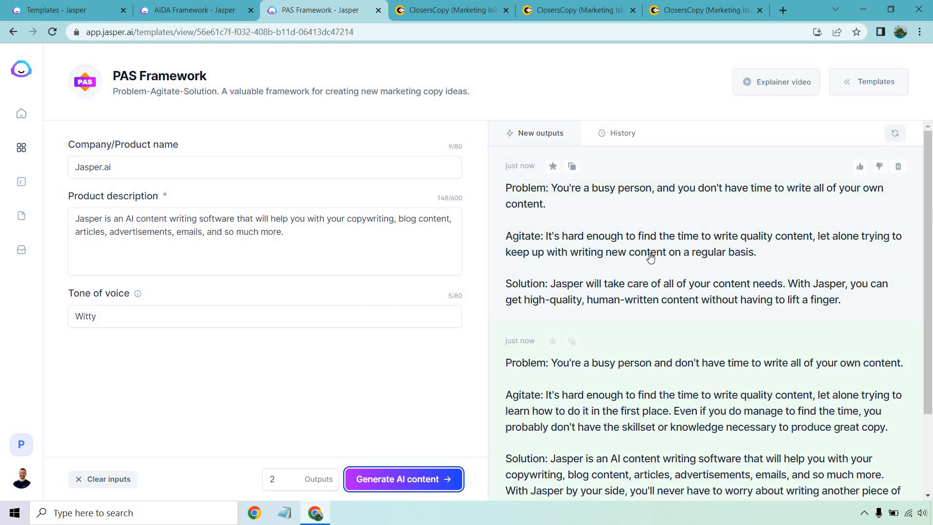
scroll(down, 3)
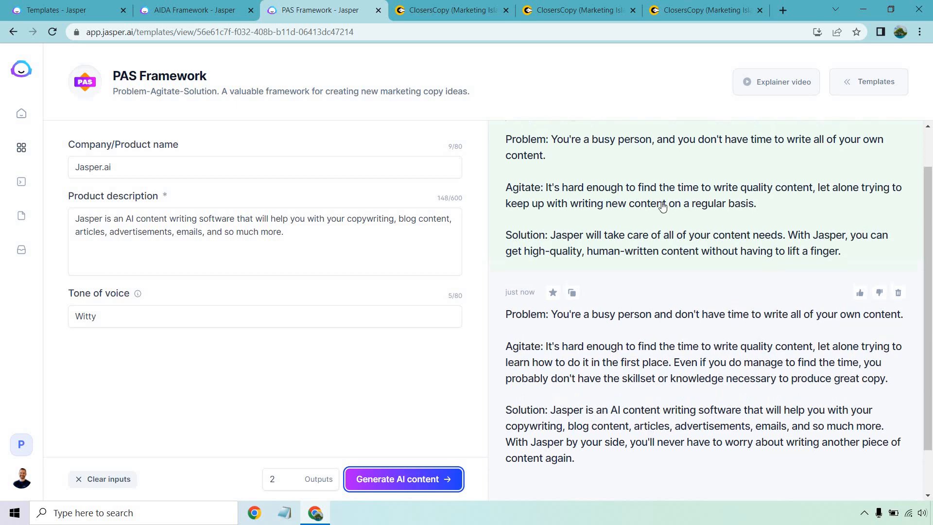
click(706, 10)
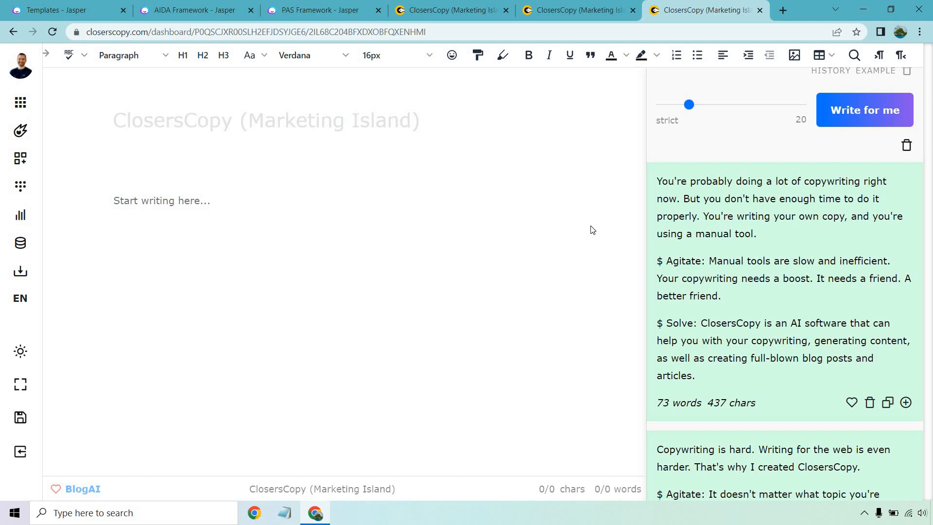
mouse_move(607, 314)
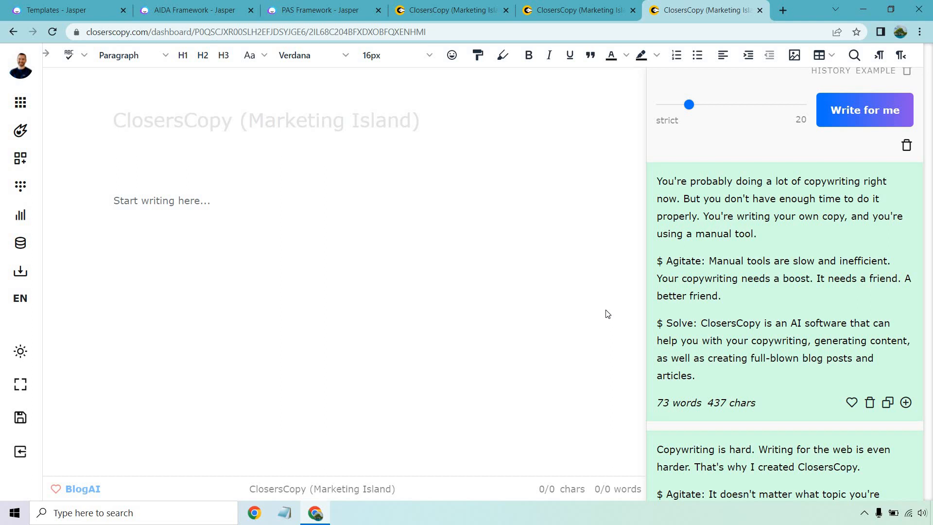
mouse_move(600, 313)
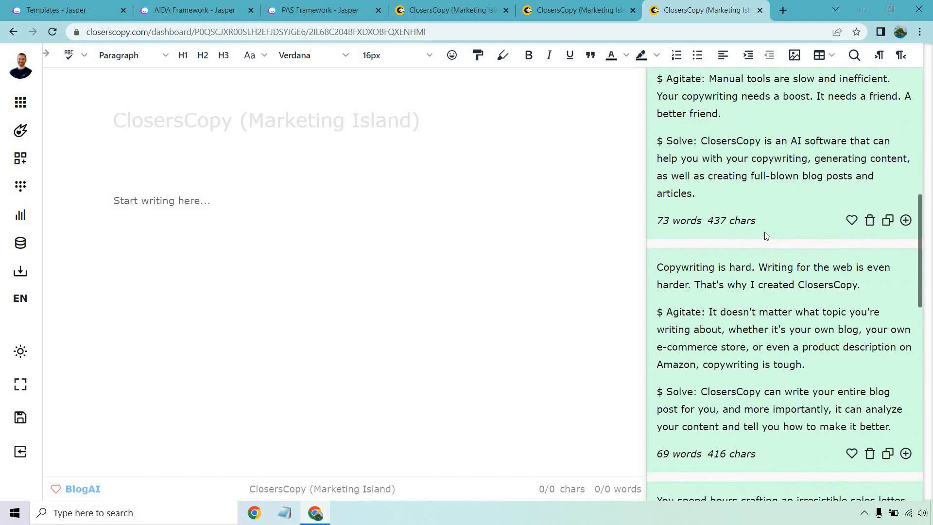
- Scroll through ClosersCopy's generated PAS ads with their word counts
scroll(down, 3)
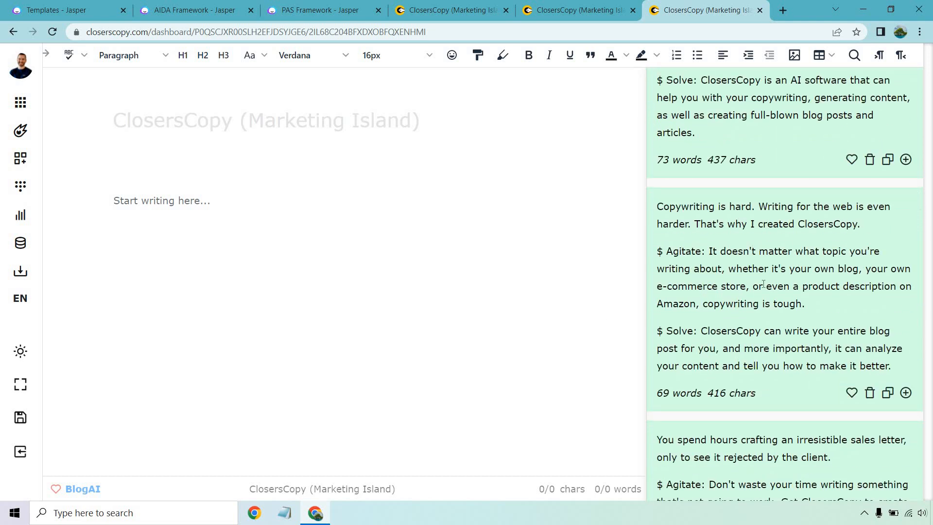
mouse_move(617, 260)
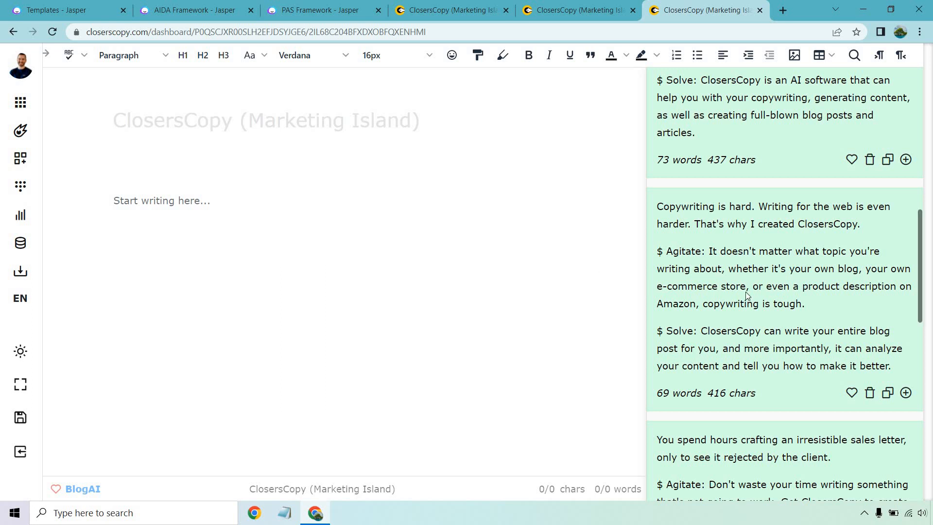
mouse_move(594, 342)
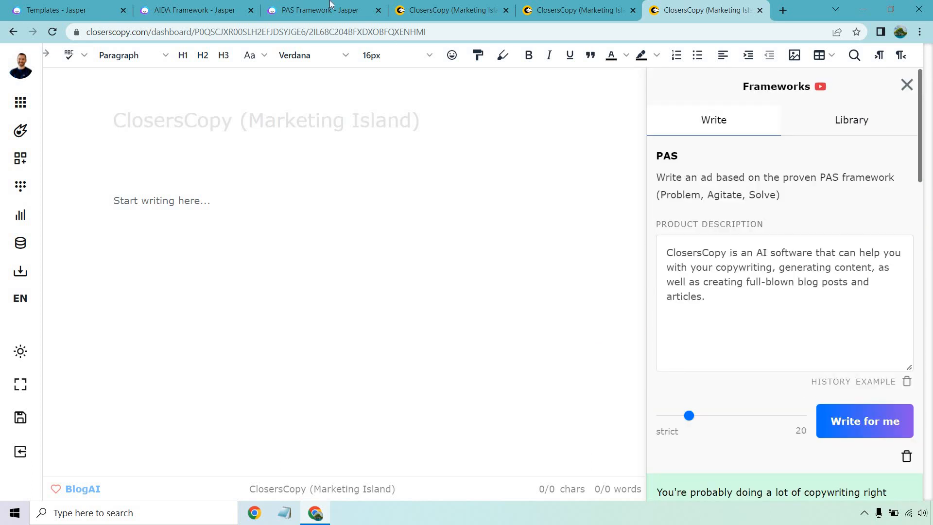
- Return to Jasper, then open the ClosersCopy long-form document seeded with the golf brief
click(66, 10)
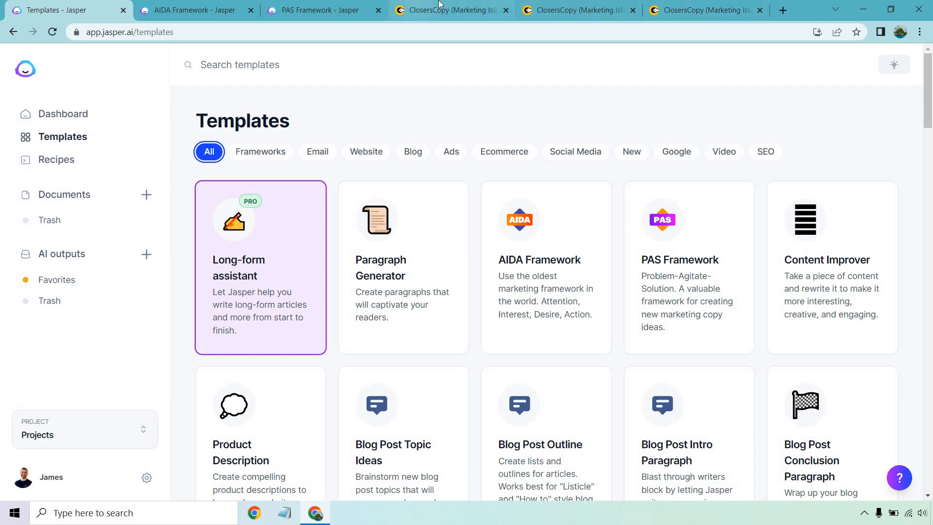
click(449, 10)
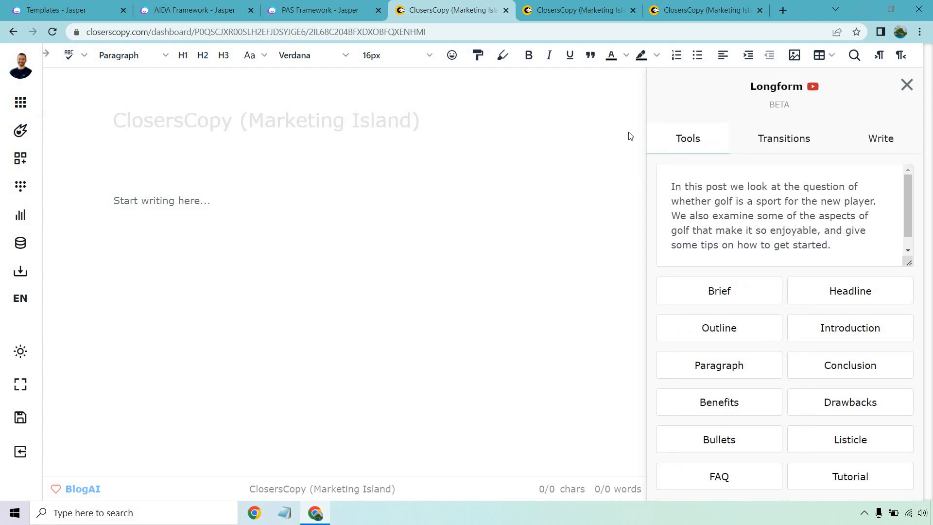
mouse_move(575, 215)
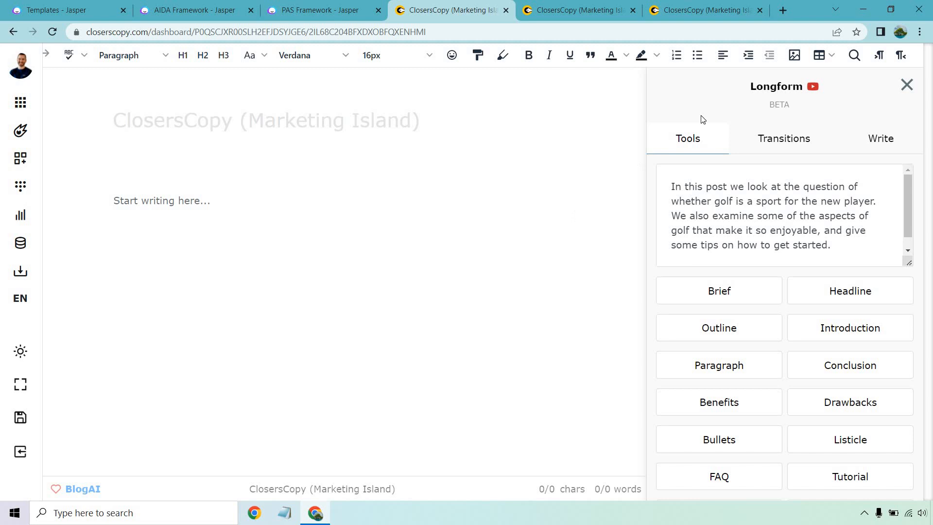
mouse_move(384, 206)
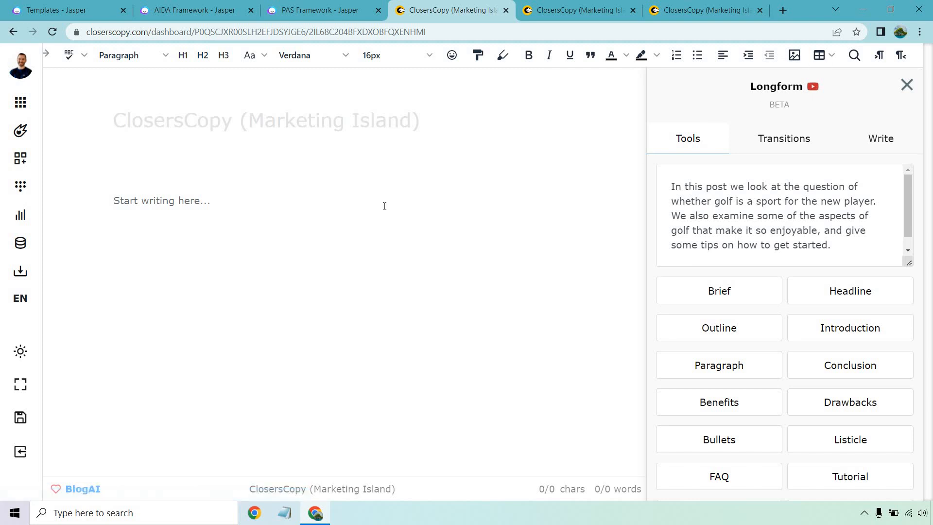